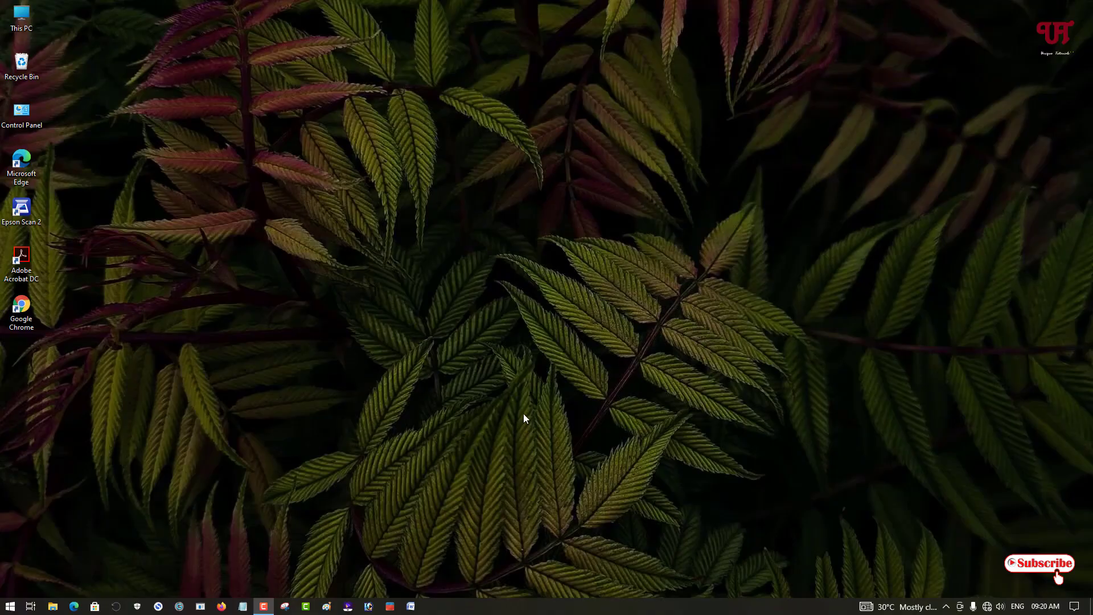
pyautogui.moveTo(519, 383)
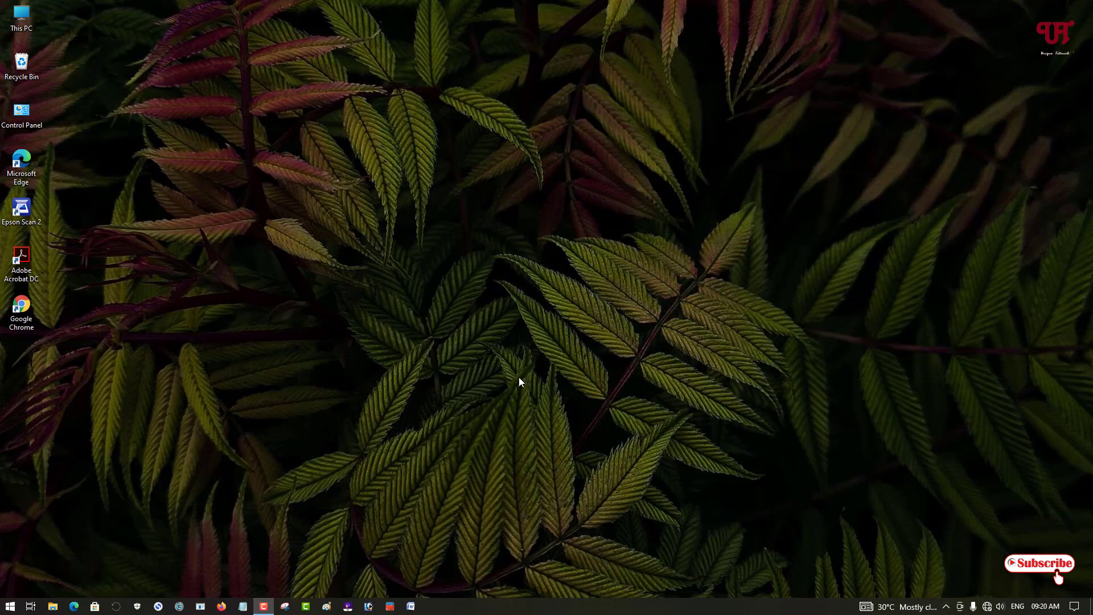
pyautogui.moveTo(496, 391)
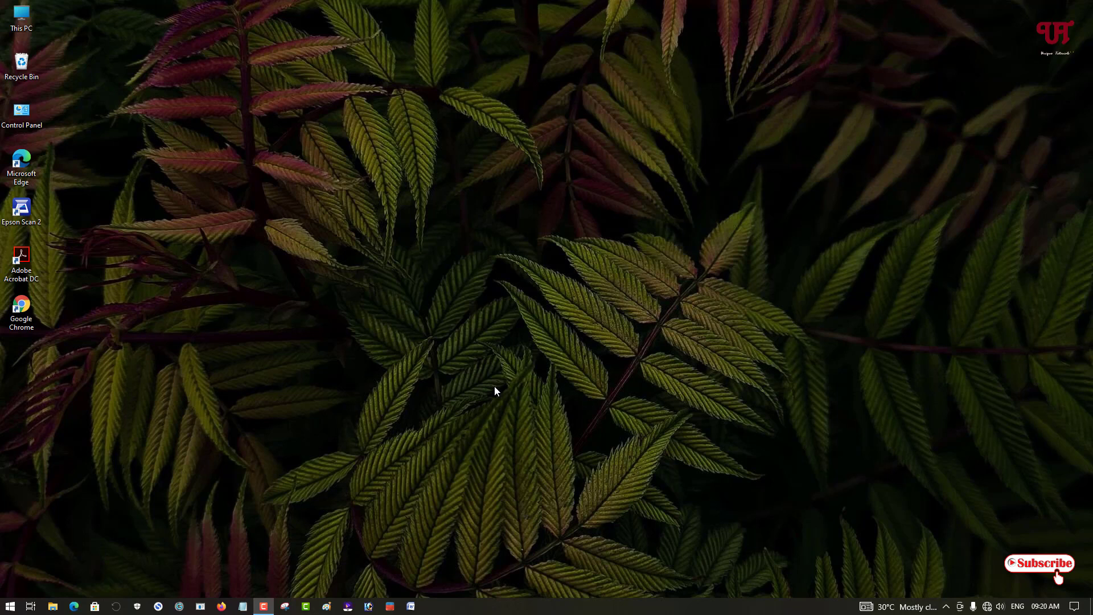
pyautogui.moveTo(504, 403)
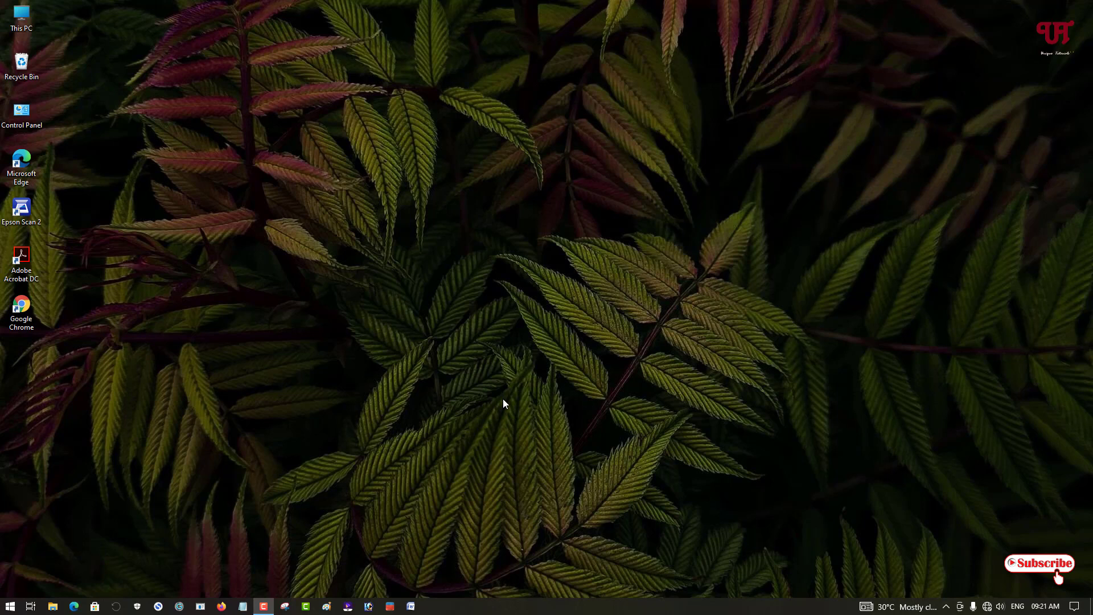
pyautogui.moveTo(486, 400)
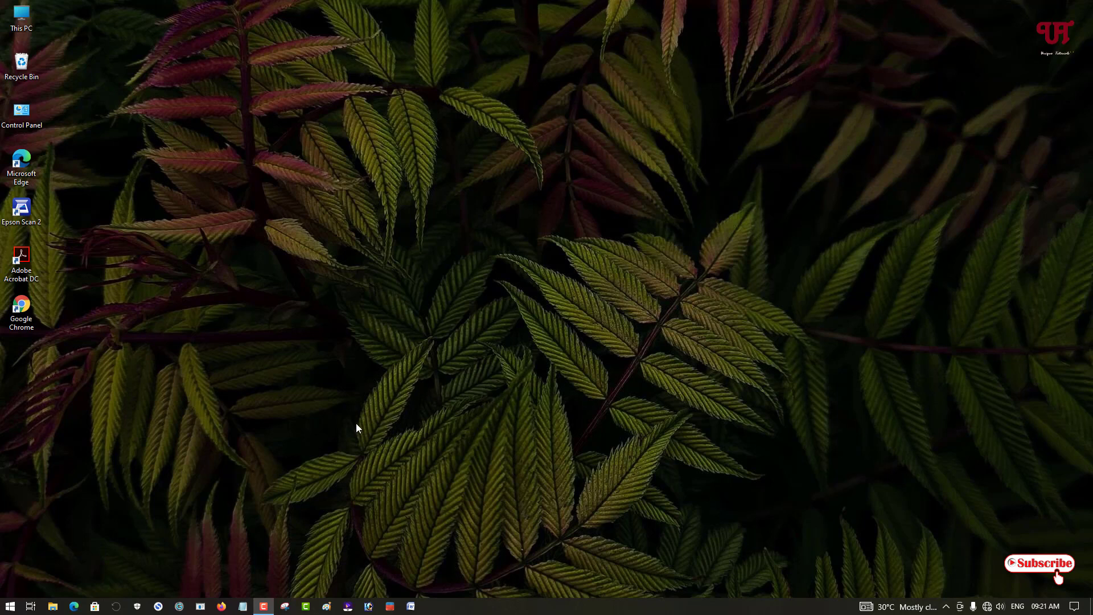
pyautogui.moveTo(10, 605)
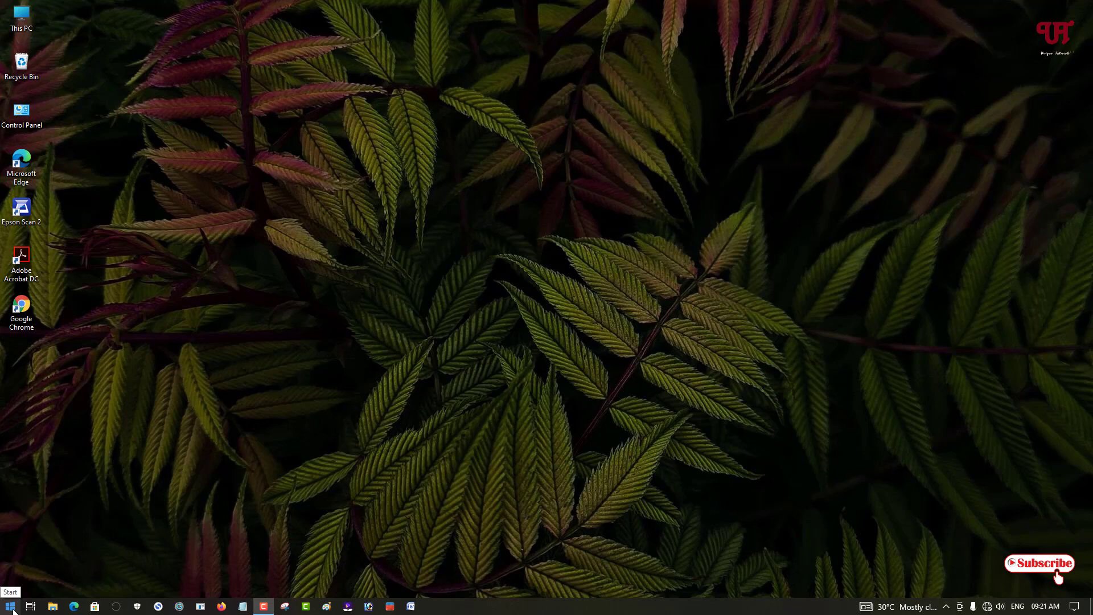
# Search Start for Command Prompt and launch it with administrator rights.
pyautogui.click(10, 604)
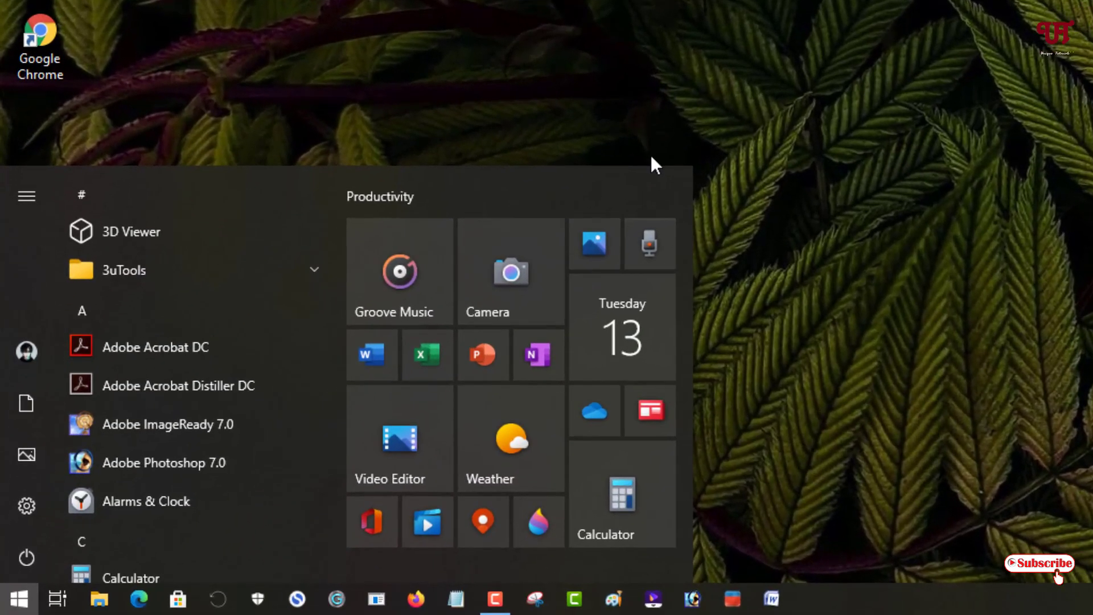
pyautogui.write('ccommand')
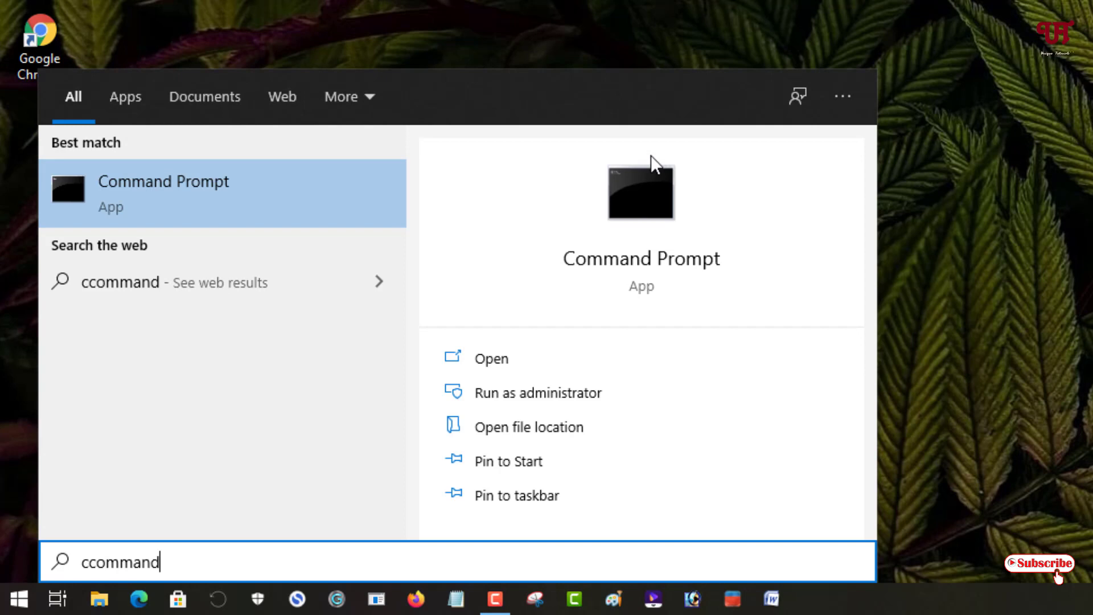
pyautogui.moveTo(505, 393)
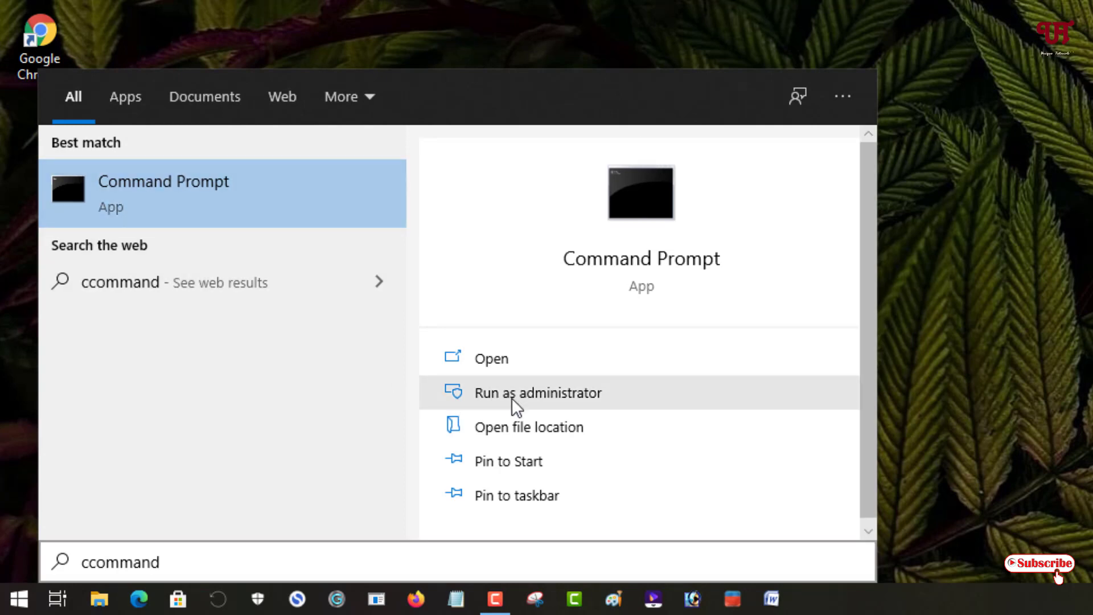
pyautogui.click(538, 393)
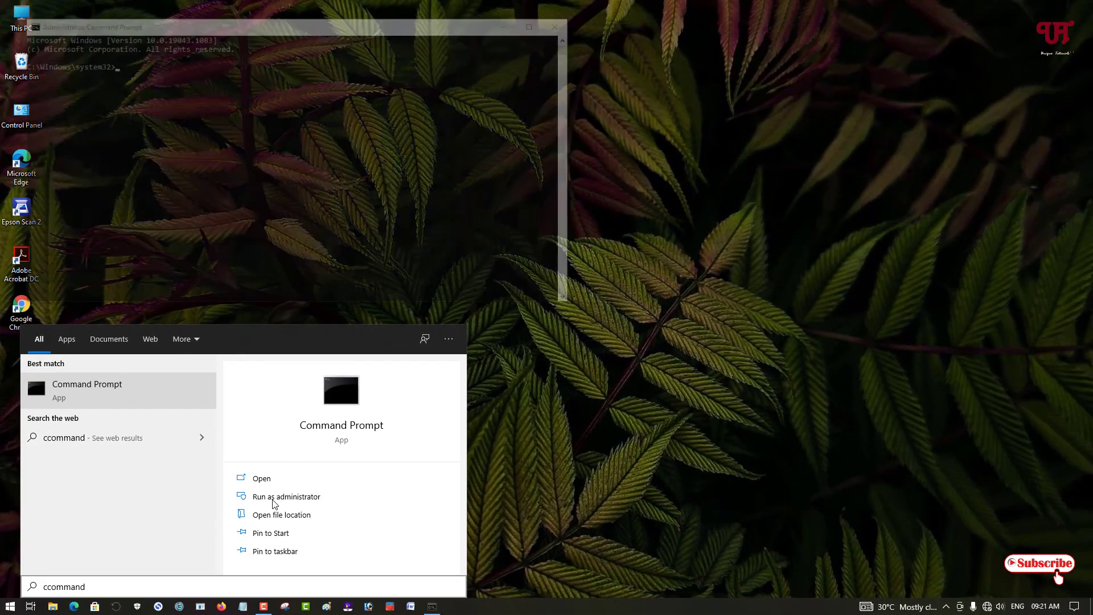
# Begin typing 'convert' at the elevated Command Prompt.
pyautogui.click(285, 497)
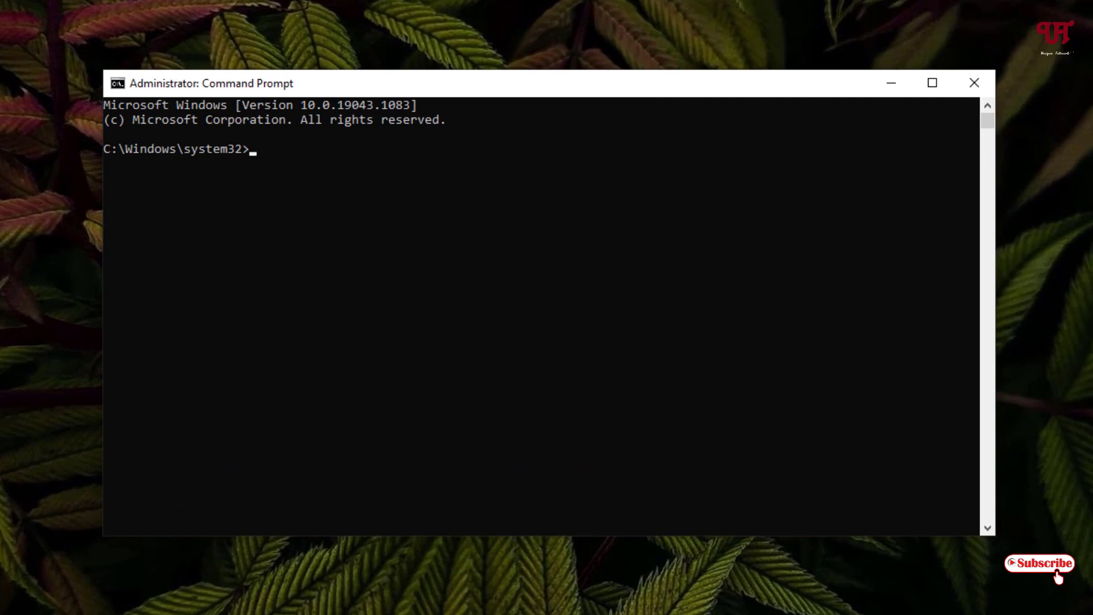
pyautogui.write('conve')
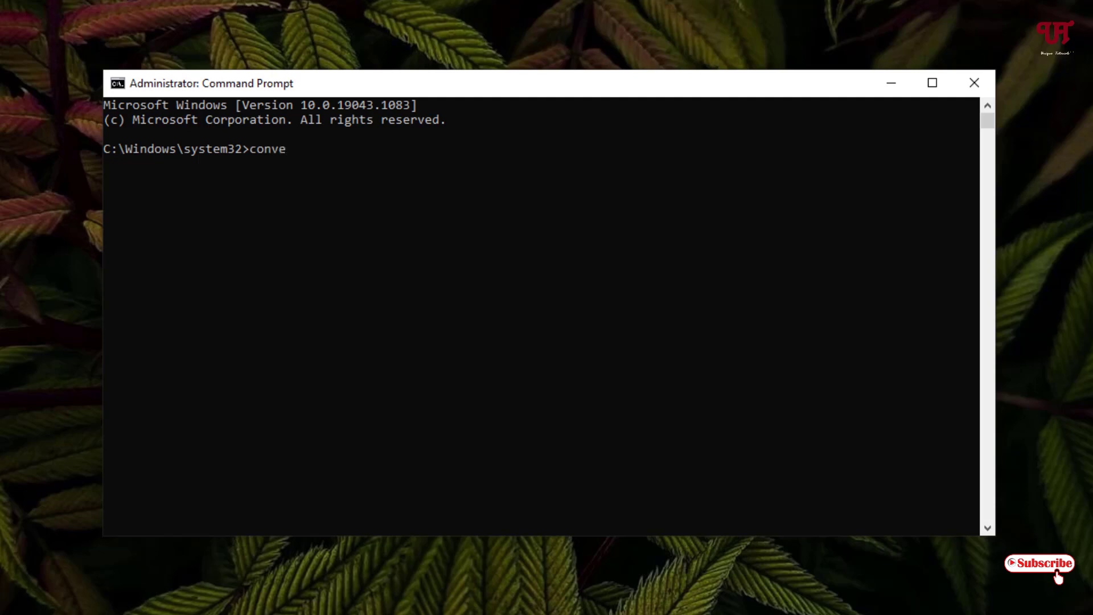
pyautogui.write('rt')
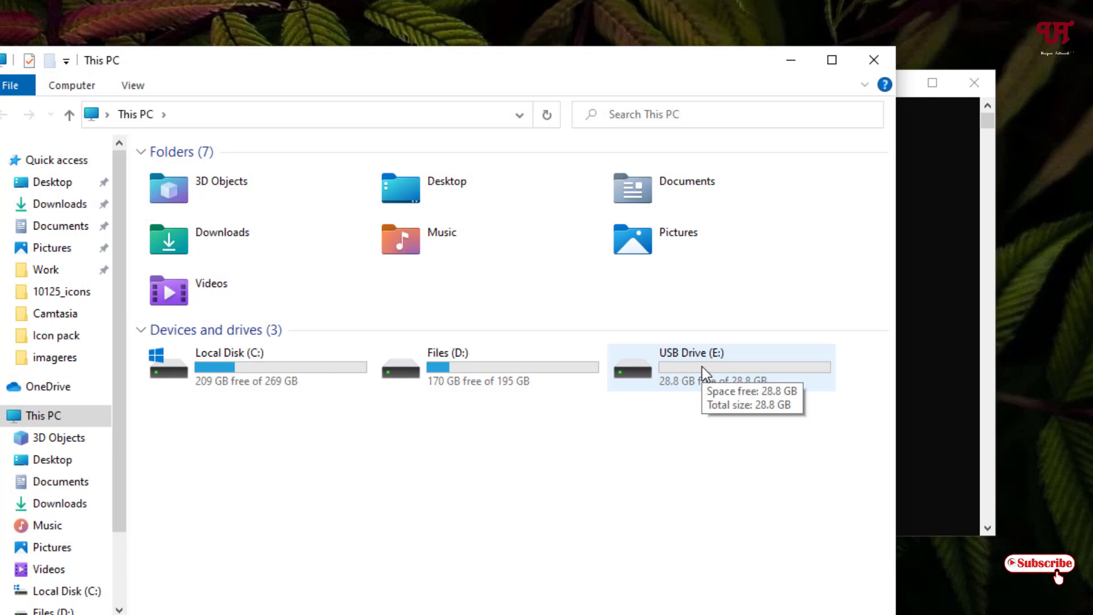
pyautogui.rightClick(711, 368)
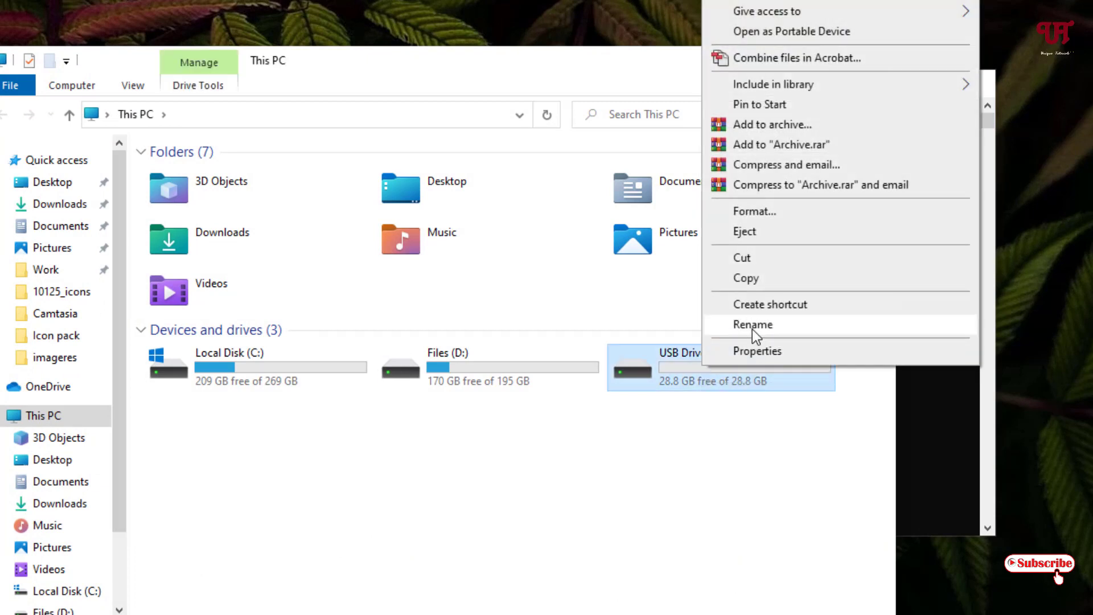
pyautogui.click(757, 351)
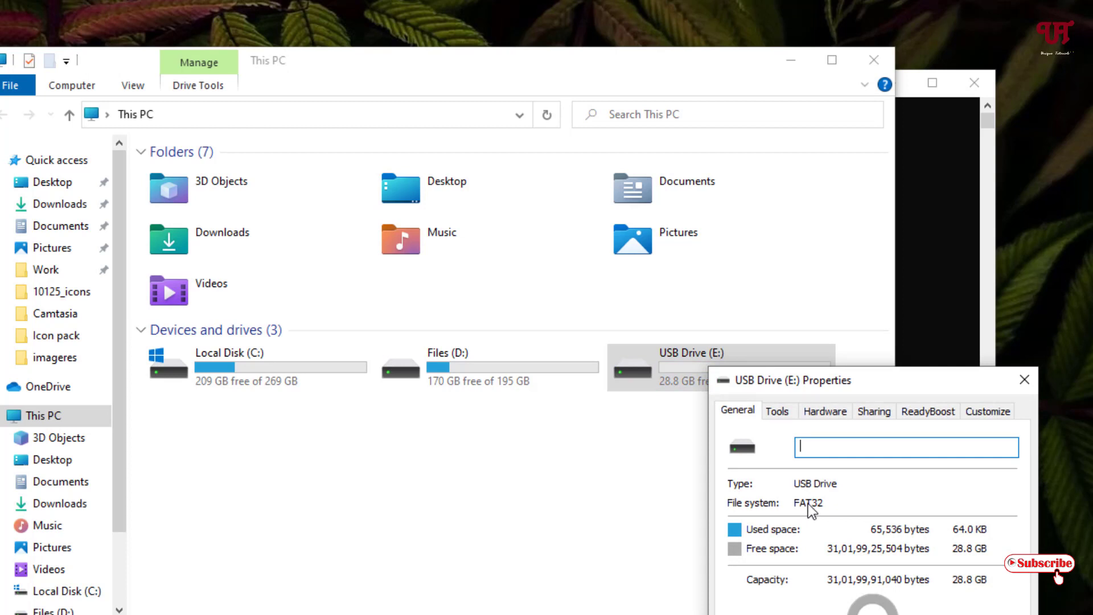
pyautogui.moveTo(808, 561)
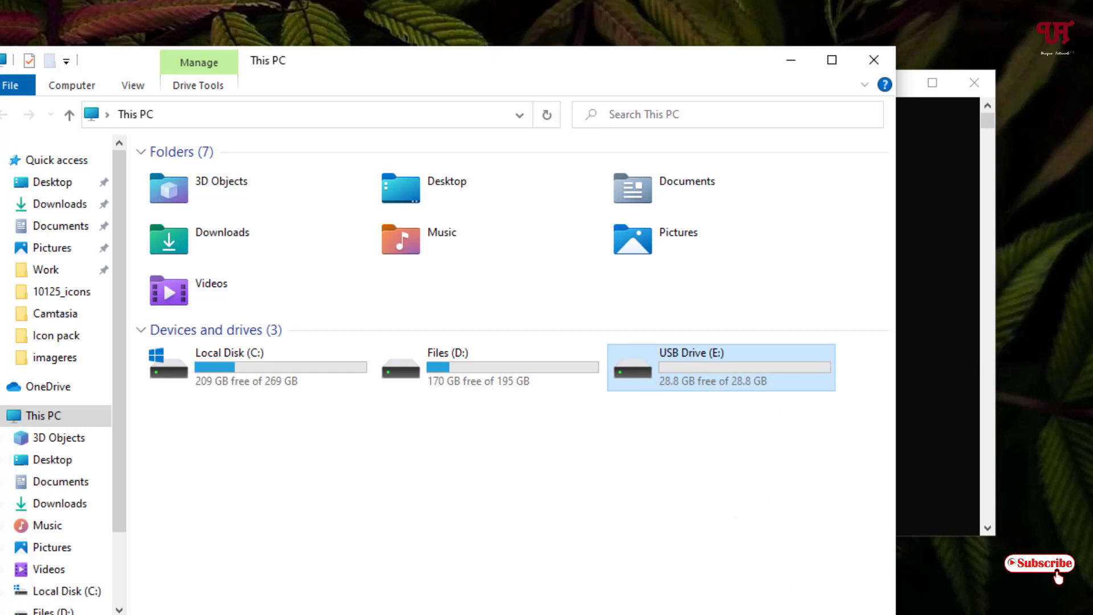
# Create a New Text Document on USB Drive (E:) via the New menu and return to This PC.
pyautogui.doubleClick(720, 366)
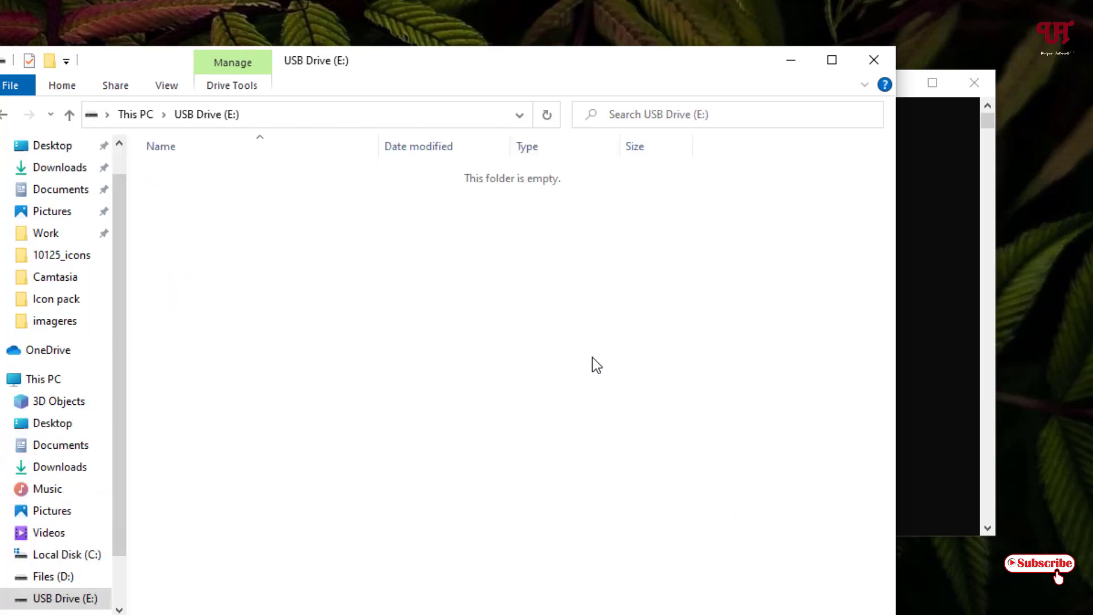
pyautogui.rightClick(596, 364)
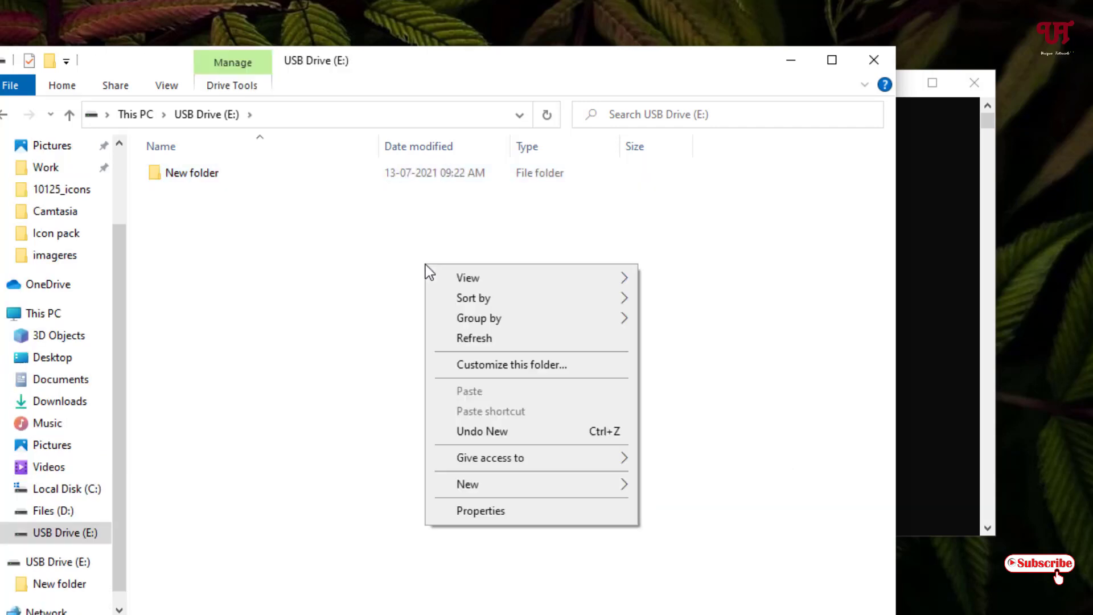
pyautogui.click(466, 484)
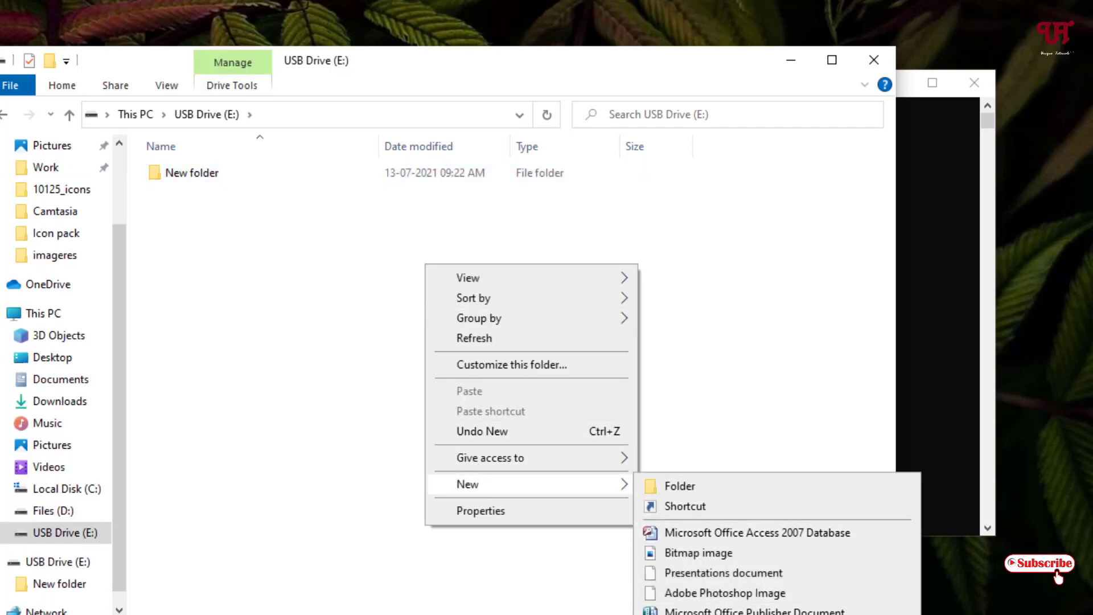
pyautogui.click(703, 612)
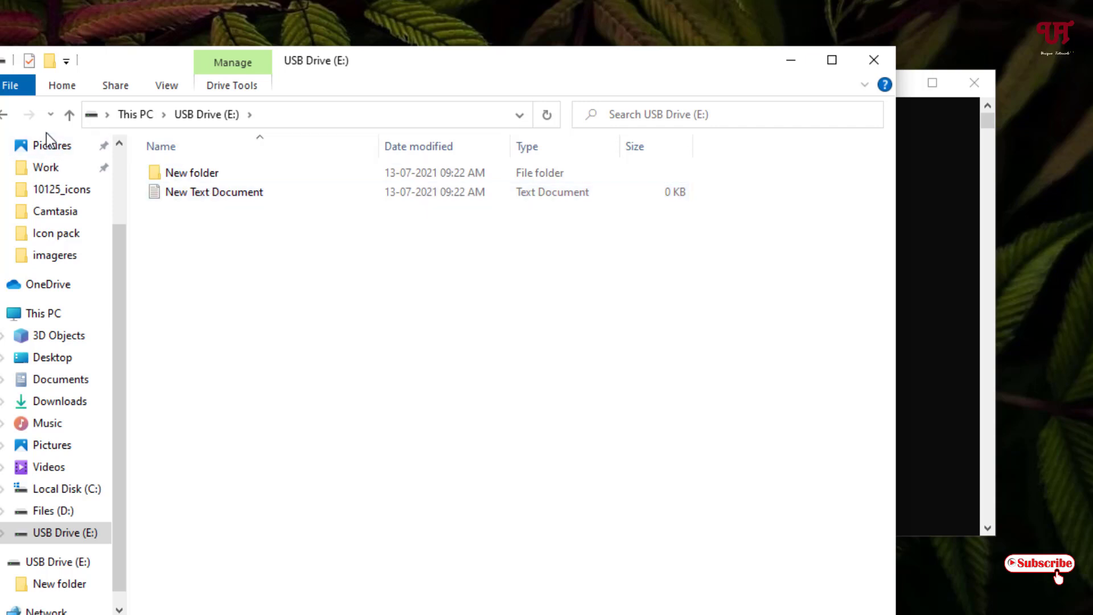
pyautogui.click(42, 313)
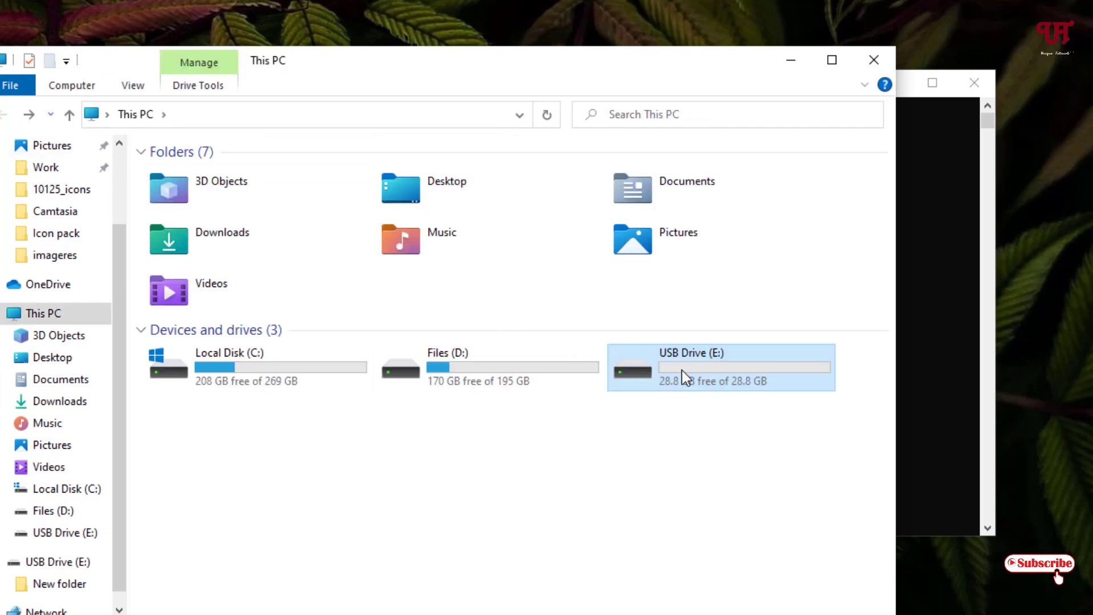
# Check USB Drive (E:) contents and free space, then type 'convert' at the admin prompt.
pyautogui.doubleClick(689, 366)
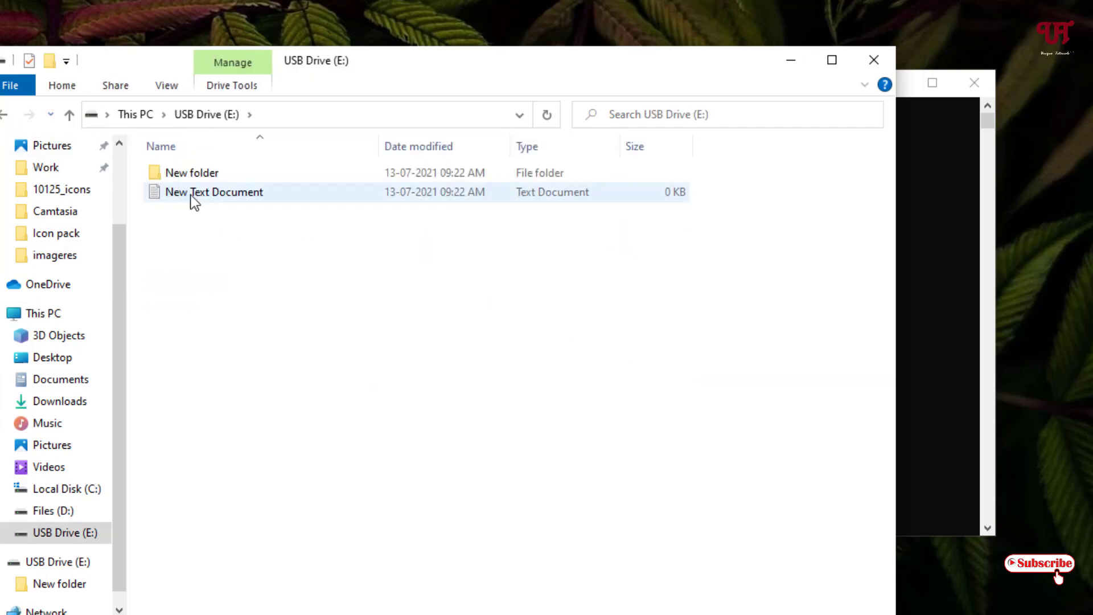
pyautogui.click(298, 253)
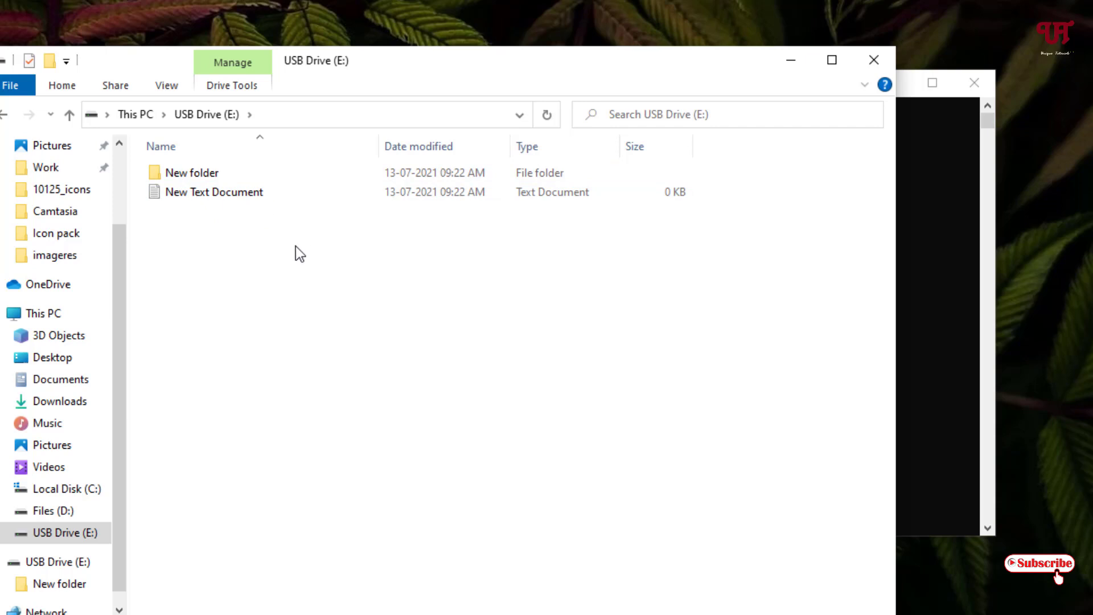
pyautogui.click(42, 313)
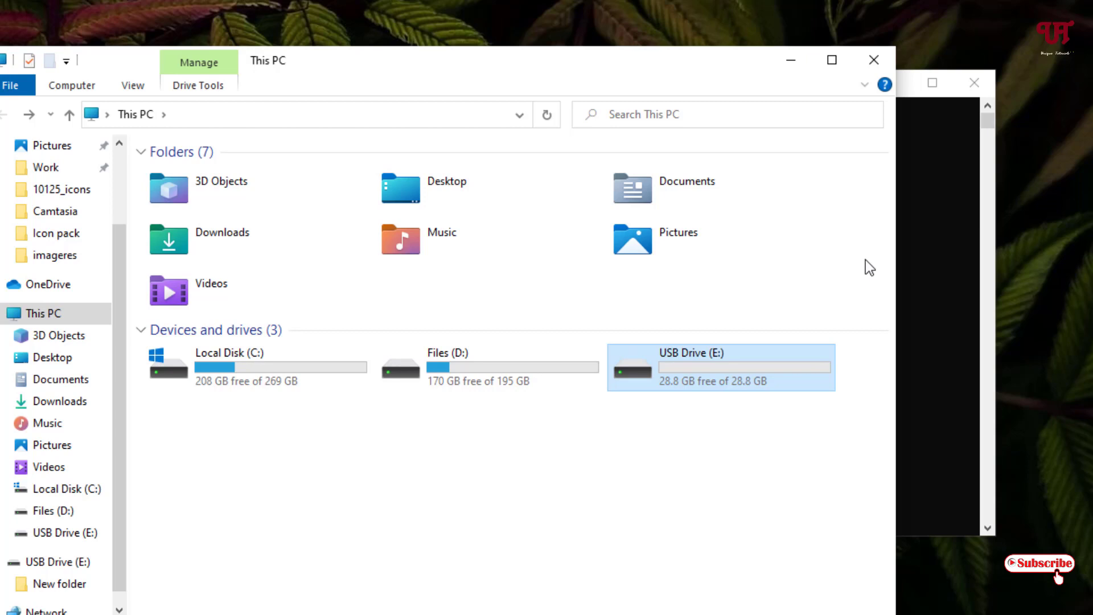
pyautogui.moveTo(826, 309)
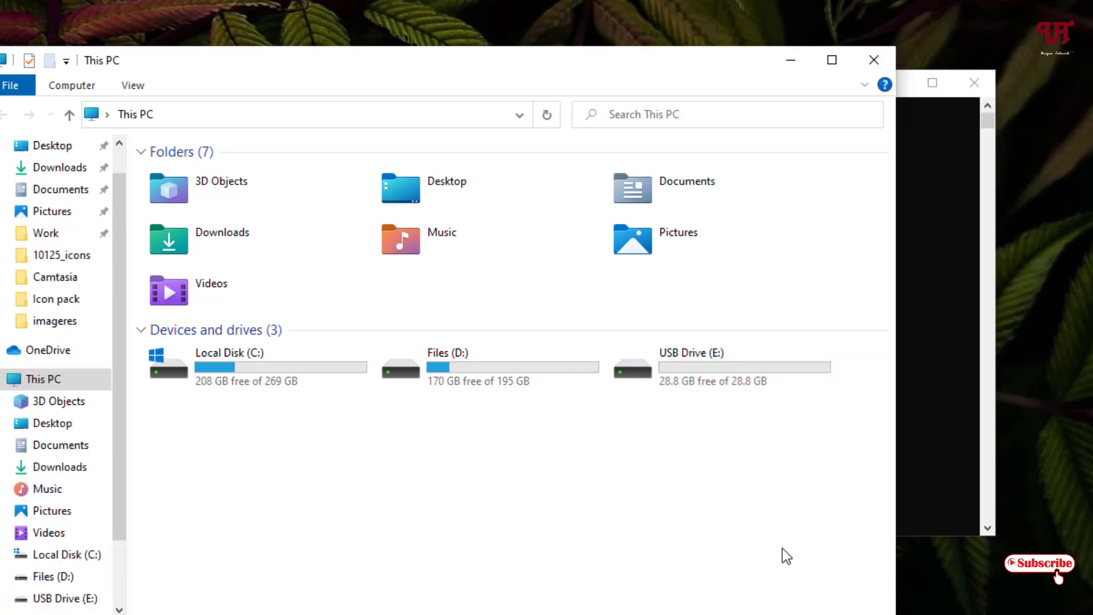
pyautogui.click(721, 366)
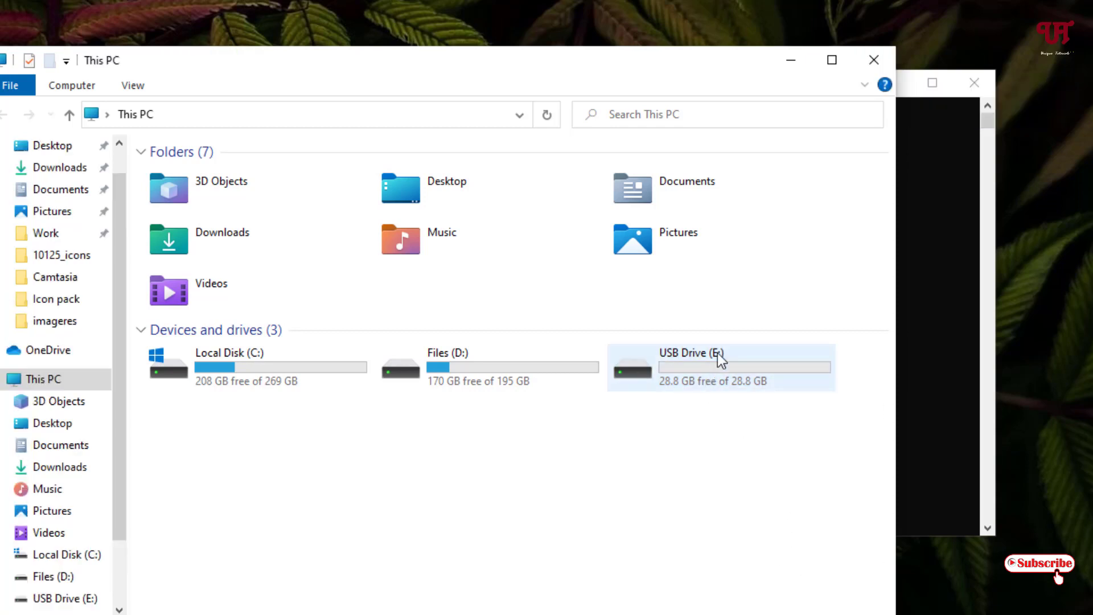
pyautogui.moveTo(721, 358)
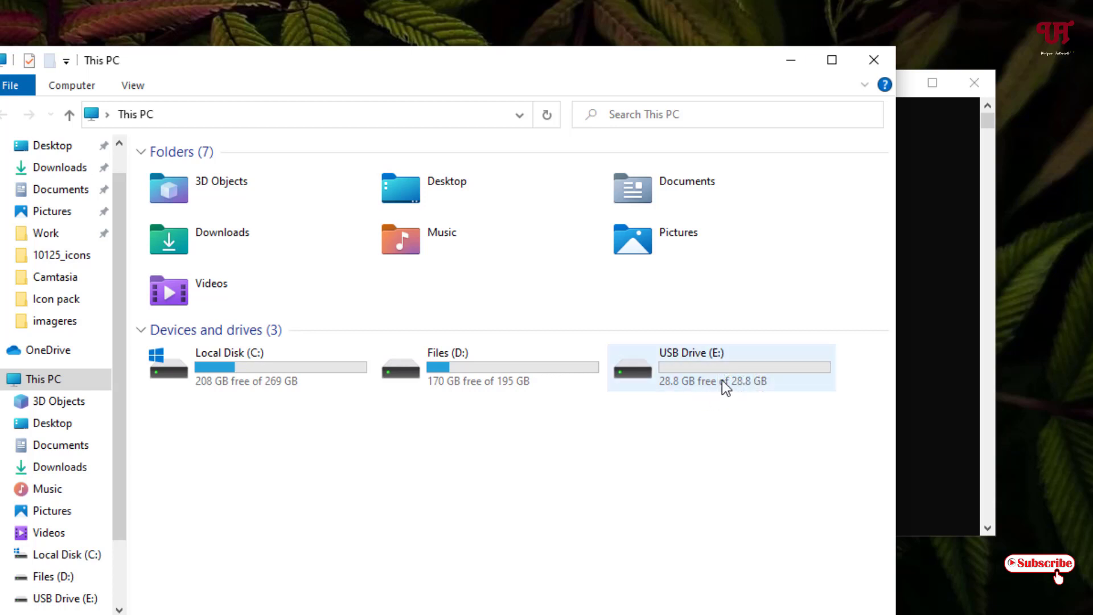
pyautogui.moveTo(726, 387)
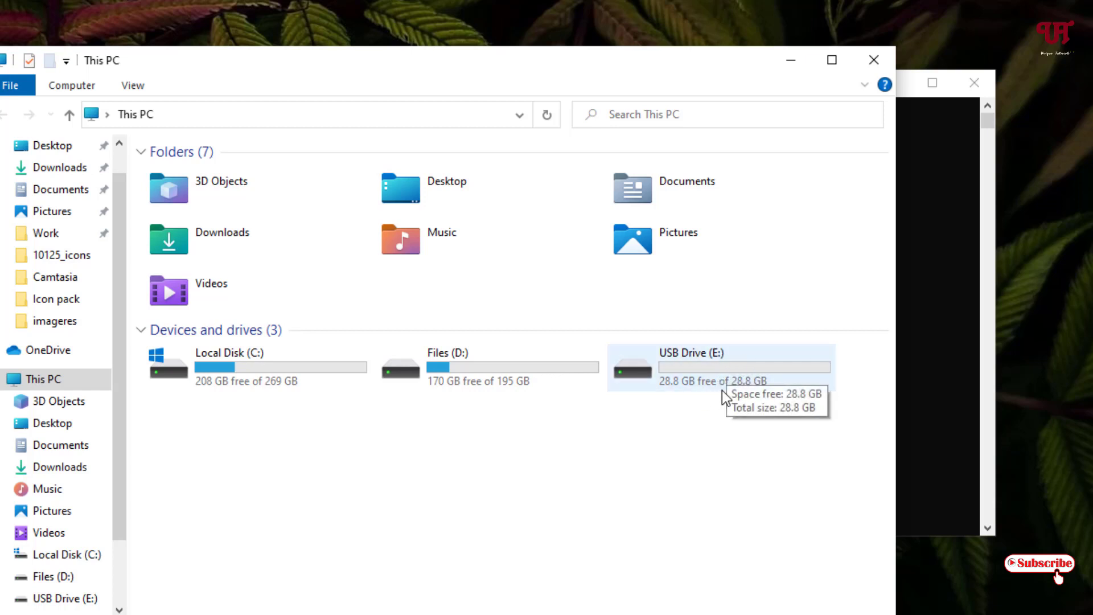
pyautogui.moveTo(728, 436)
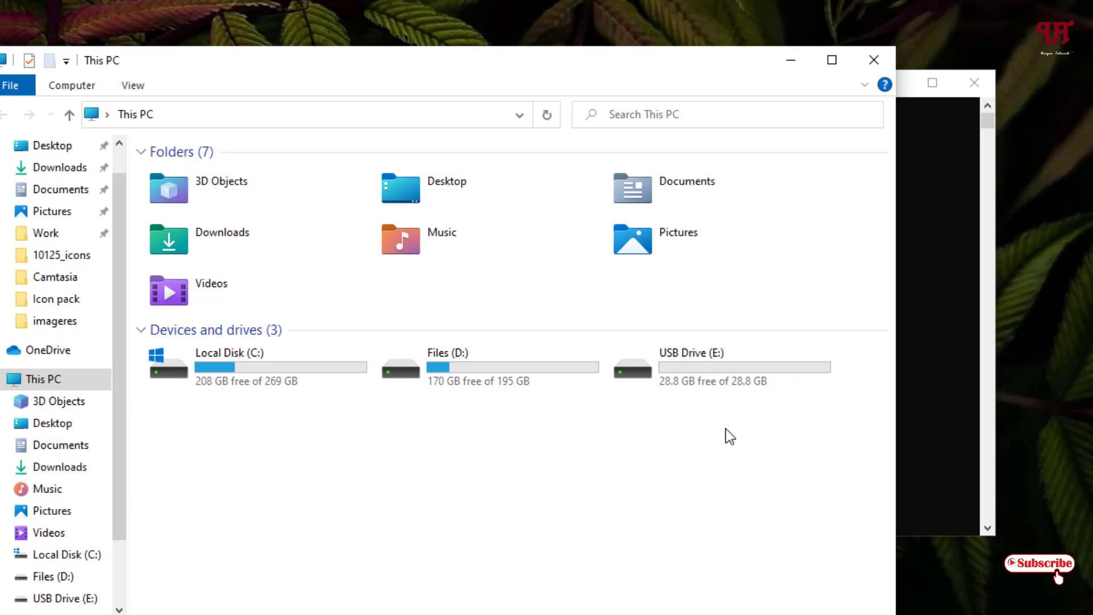
pyautogui.moveTo(787, 416)
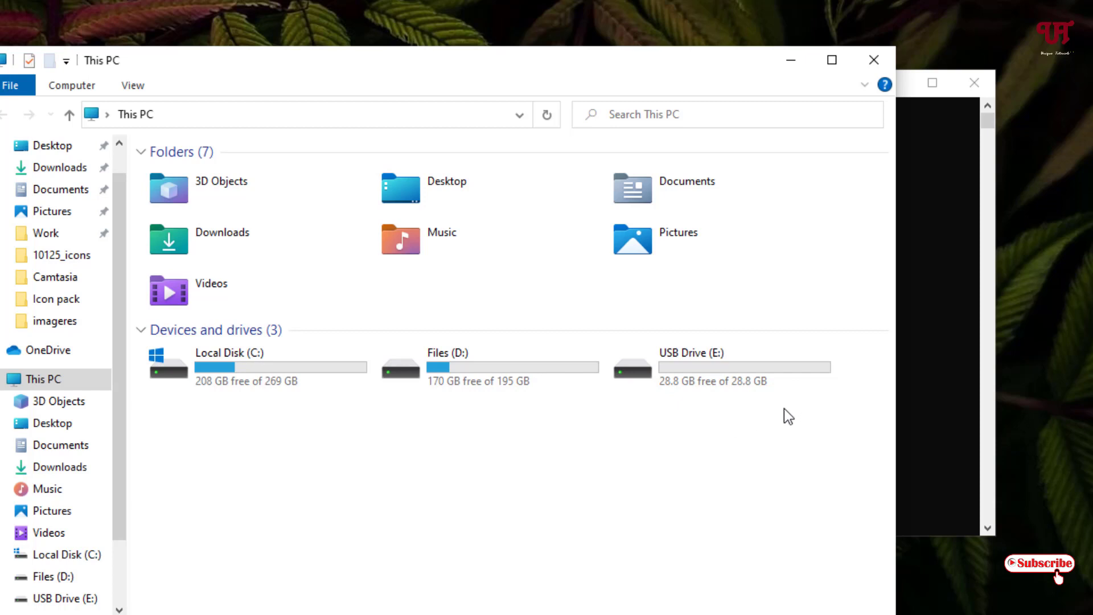
pyautogui.moveTo(728, 399)
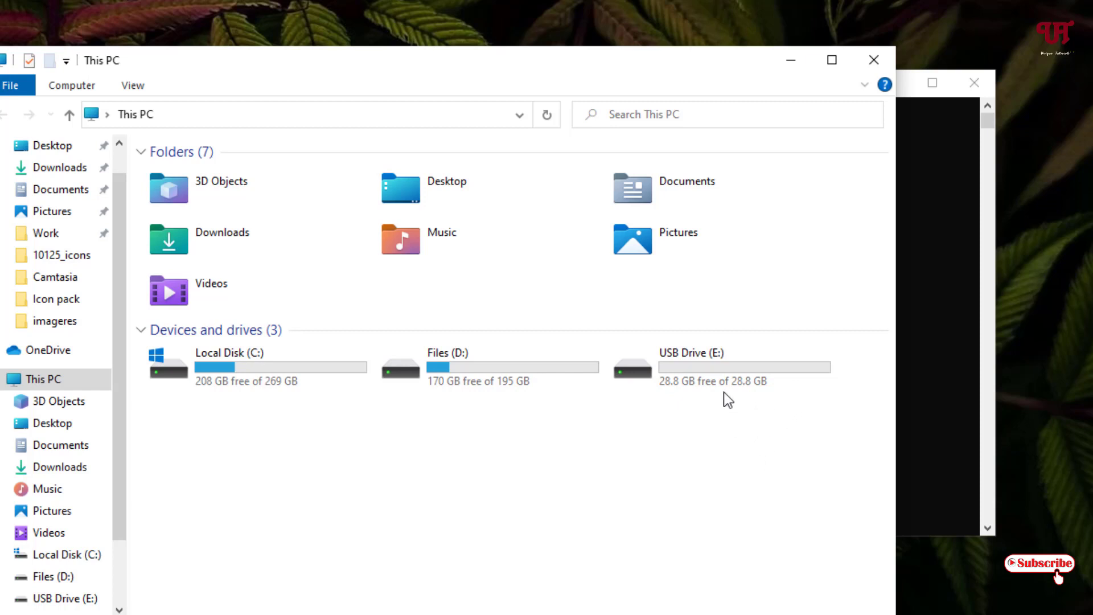
pyautogui.write('convert')
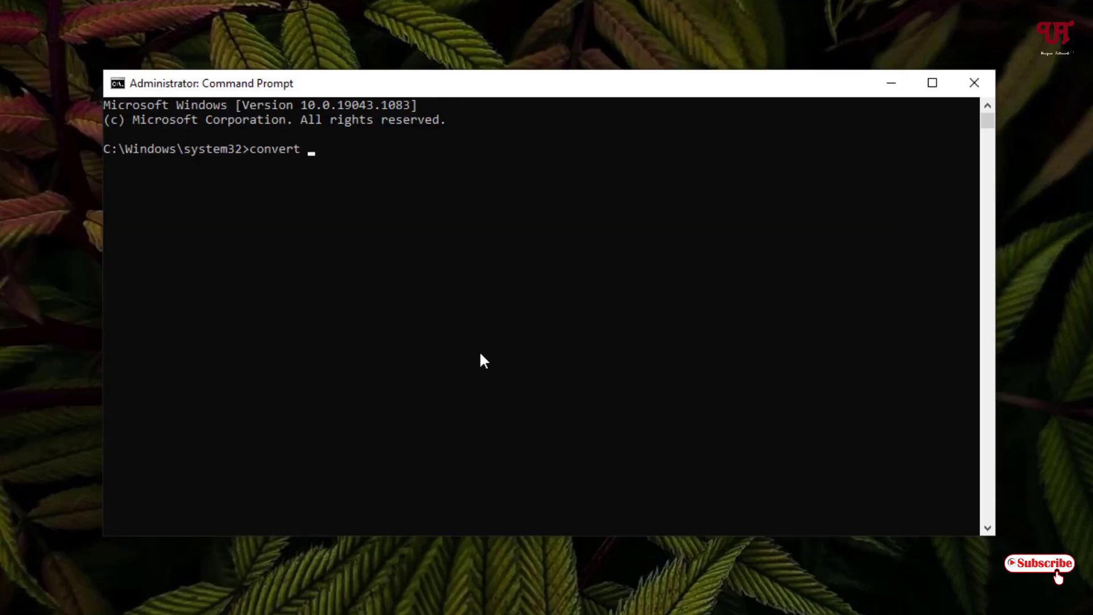
# Run convert E: /fs:ntfs to convert the FAT32 drive to NTFS.
pyautogui.write('E')
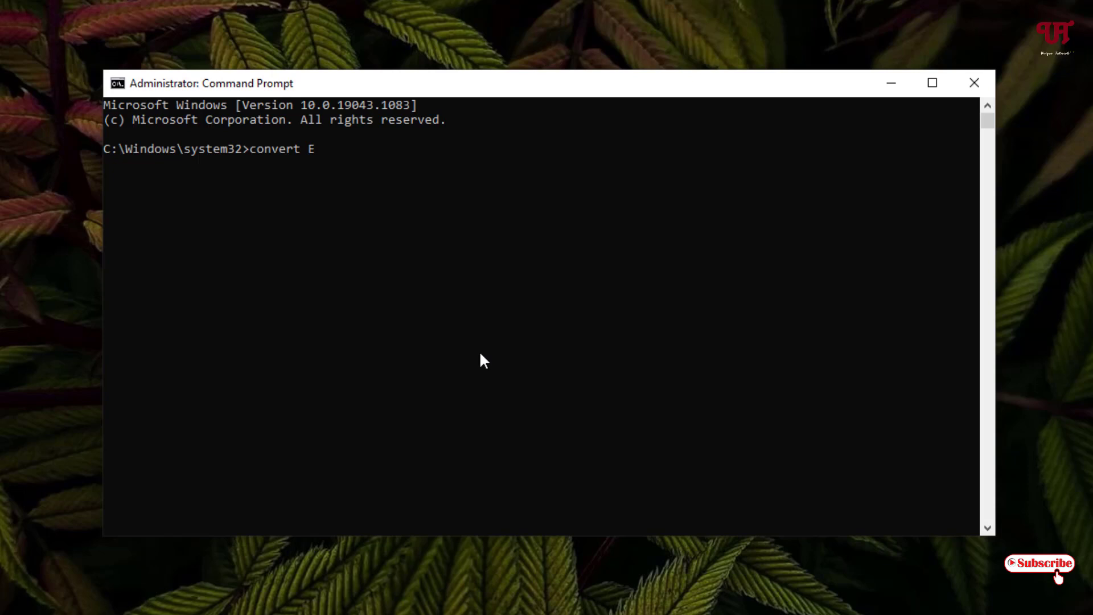
pyautogui.write(':')
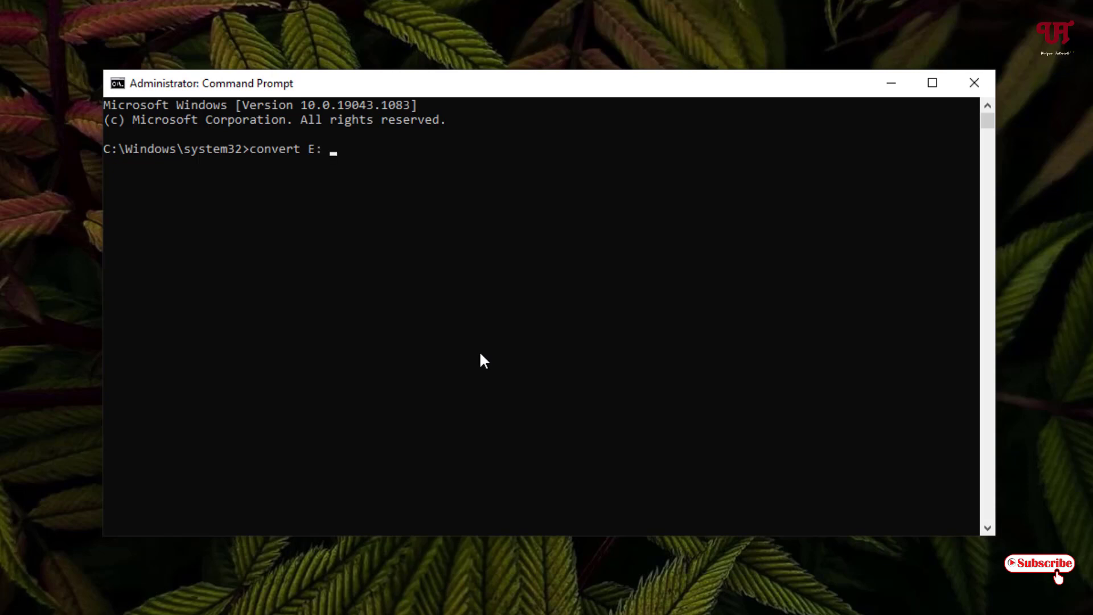
pyautogui.write('/')
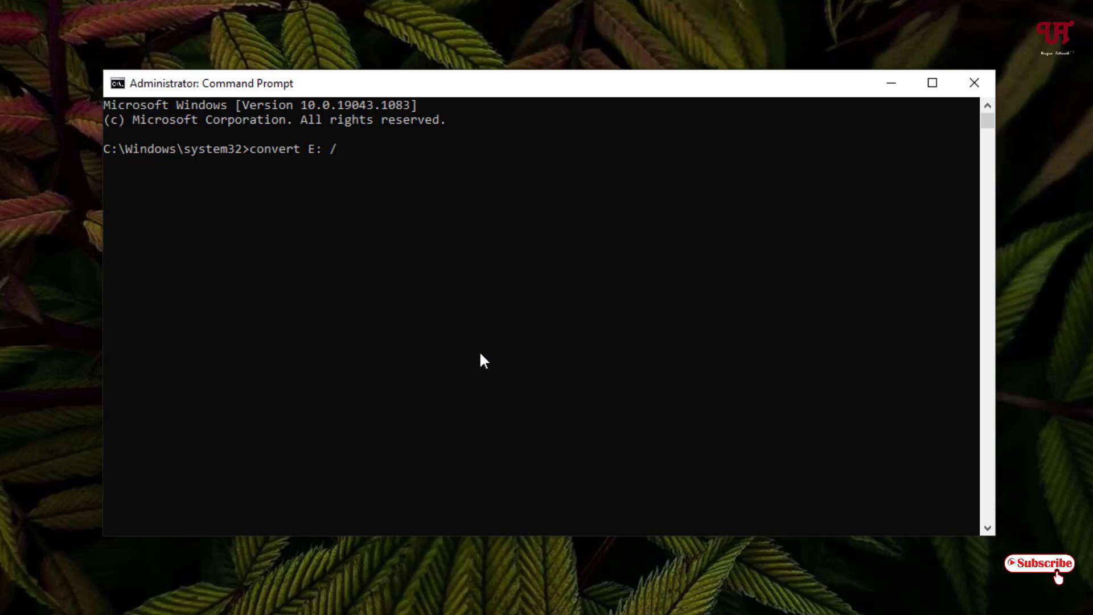
pyautogui.write('f')
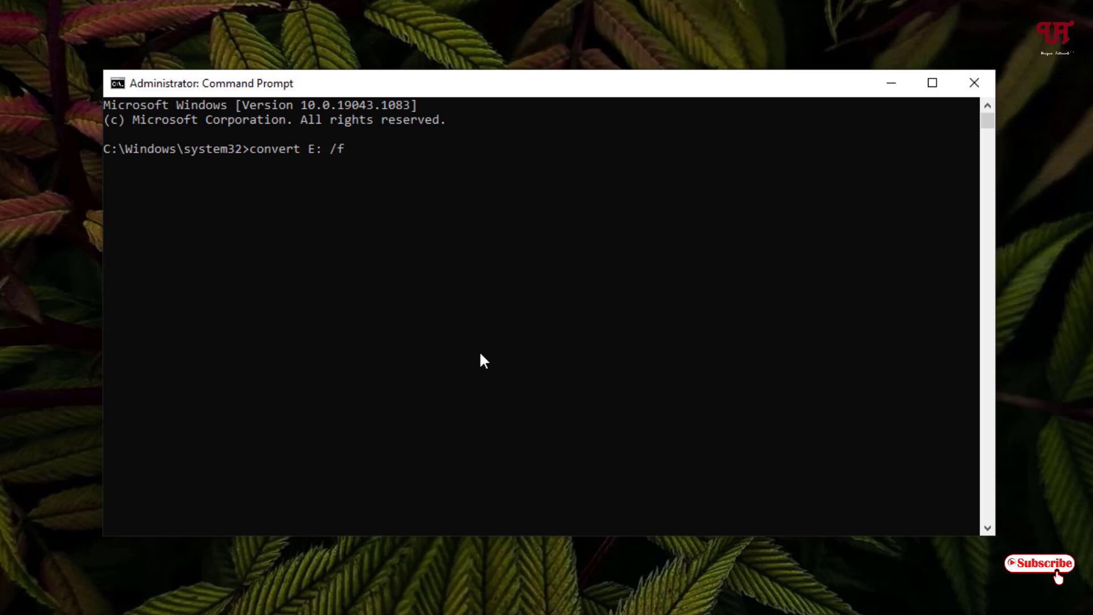
pyautogui.write('s')
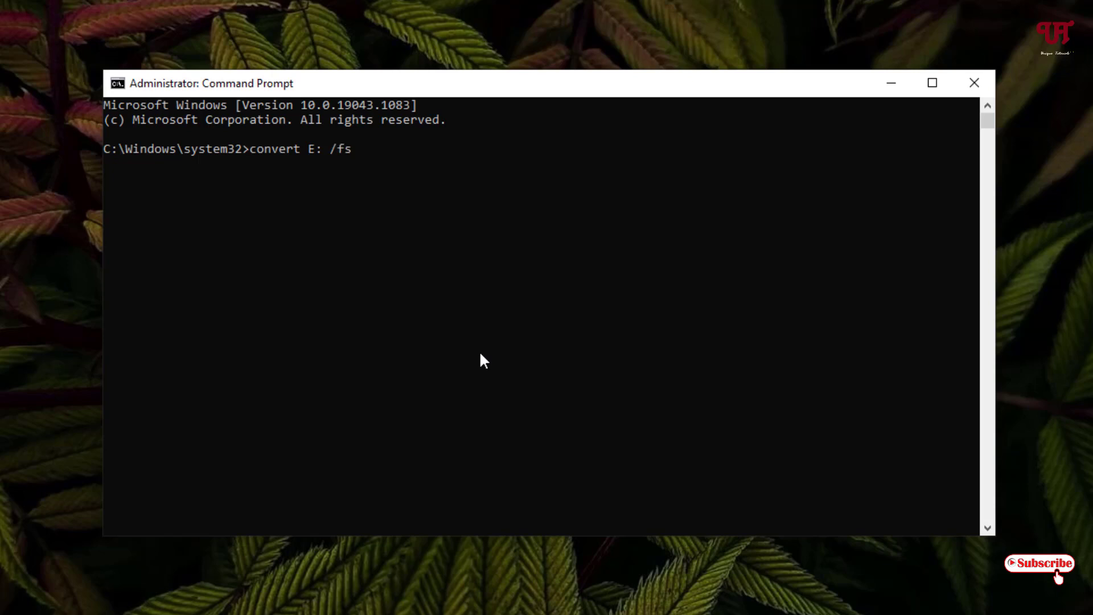
pyautogui.write(':')
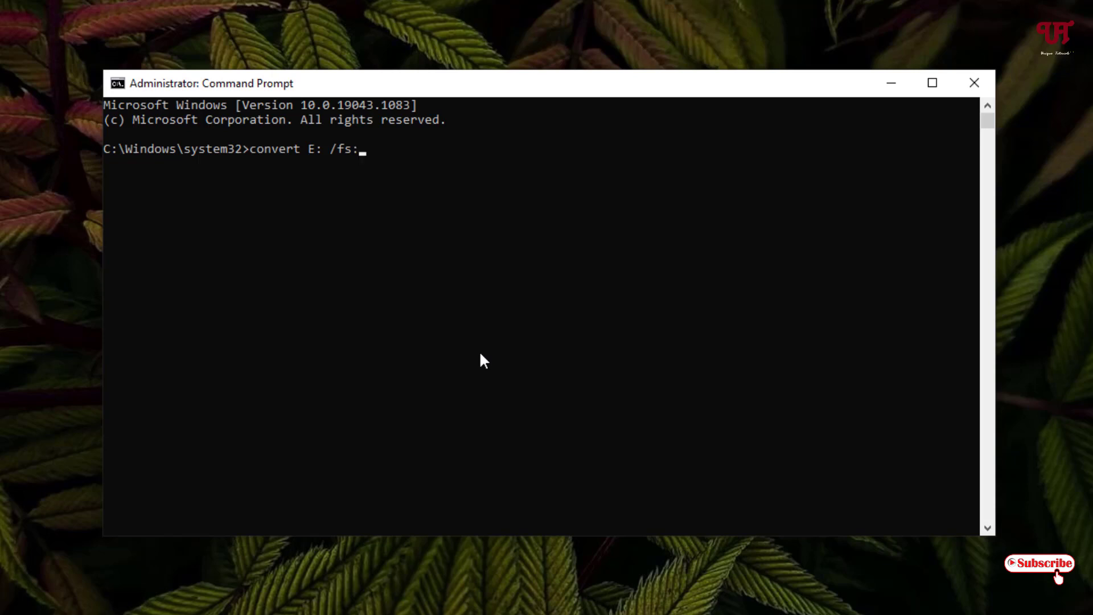
pyautogui.write('ntfs')
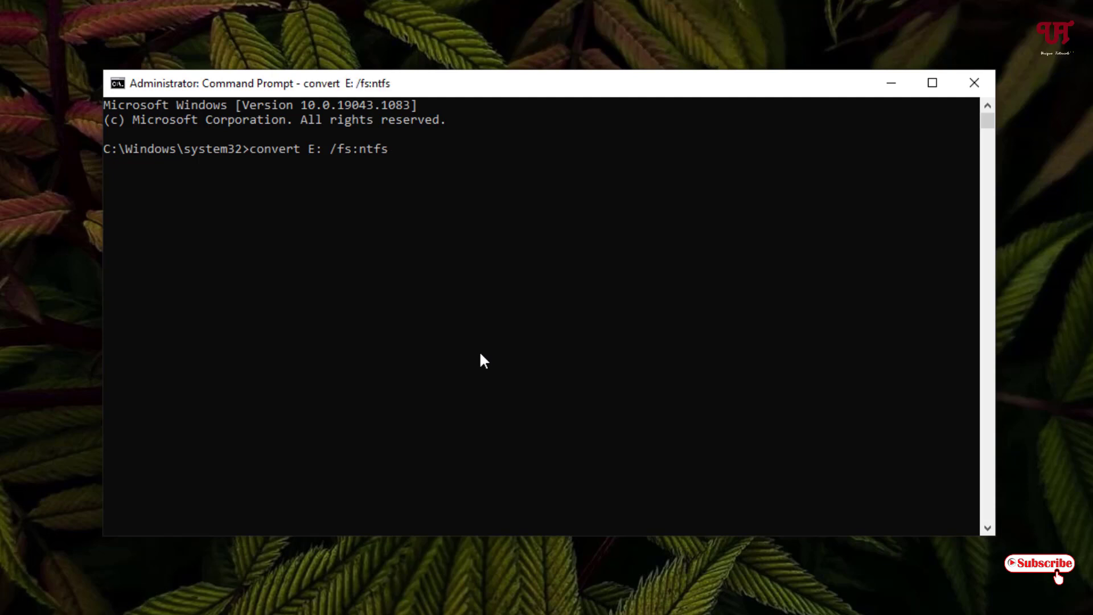
pyautogui.press('enter')
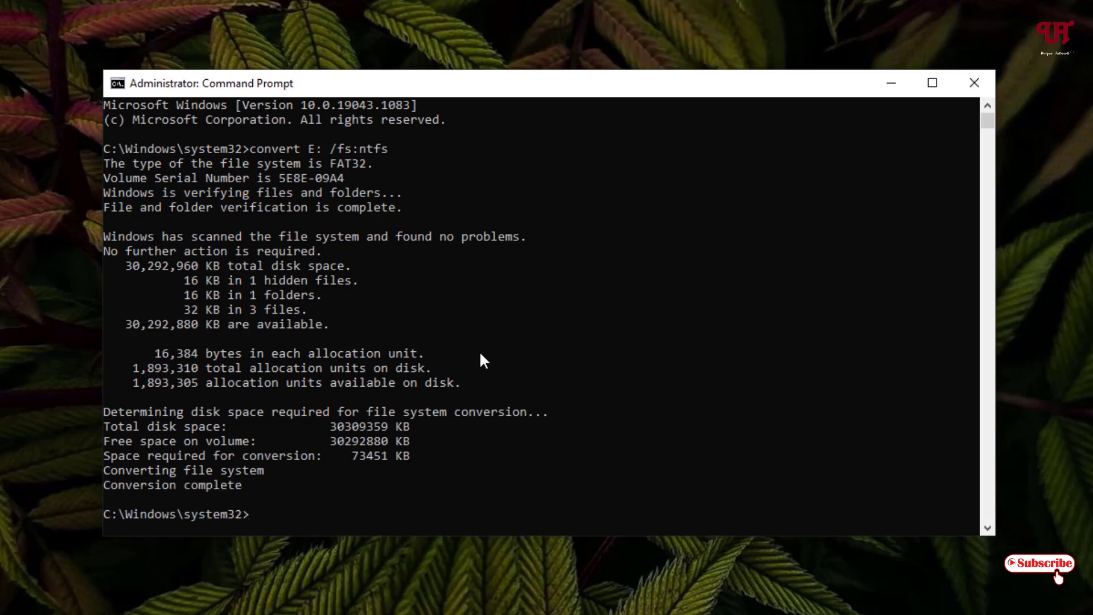
pyautogui.moveTo(117, 502)
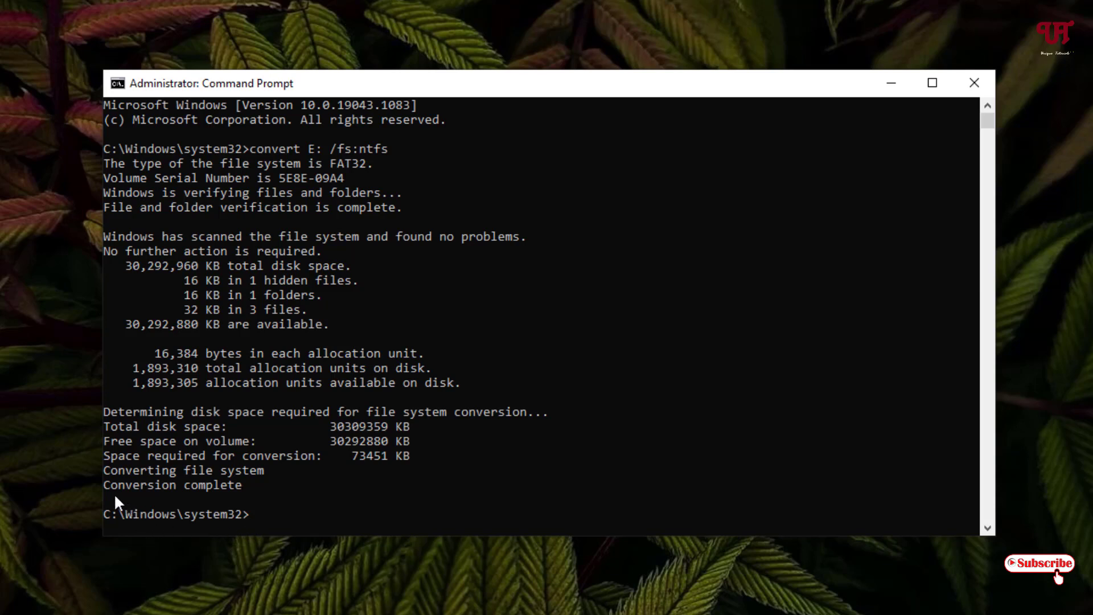
pyautogui.moveTo(110, 496)
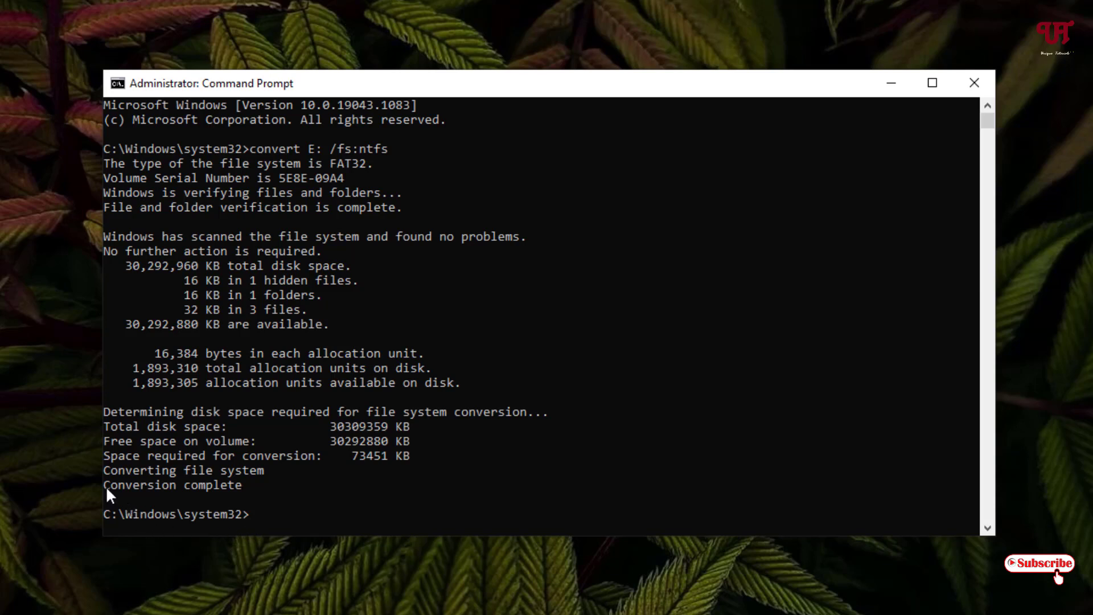
pyautogui.moveTo(571, 482)
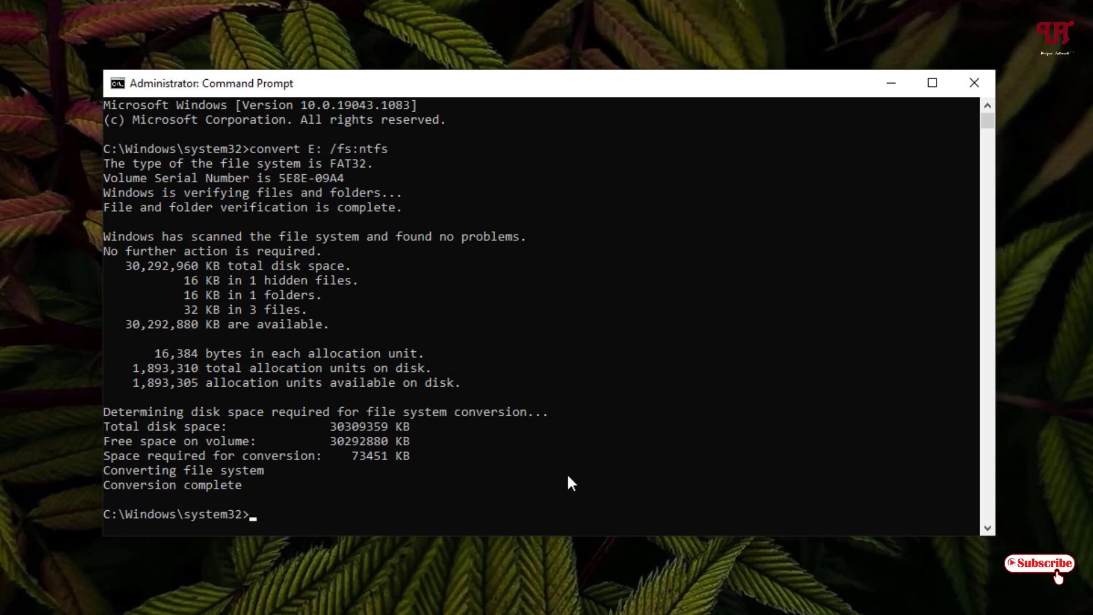
# View USB Drive (E:) Properties confirming File system: NTFS, then dismiss it.
pyautogui.click(974, 83)
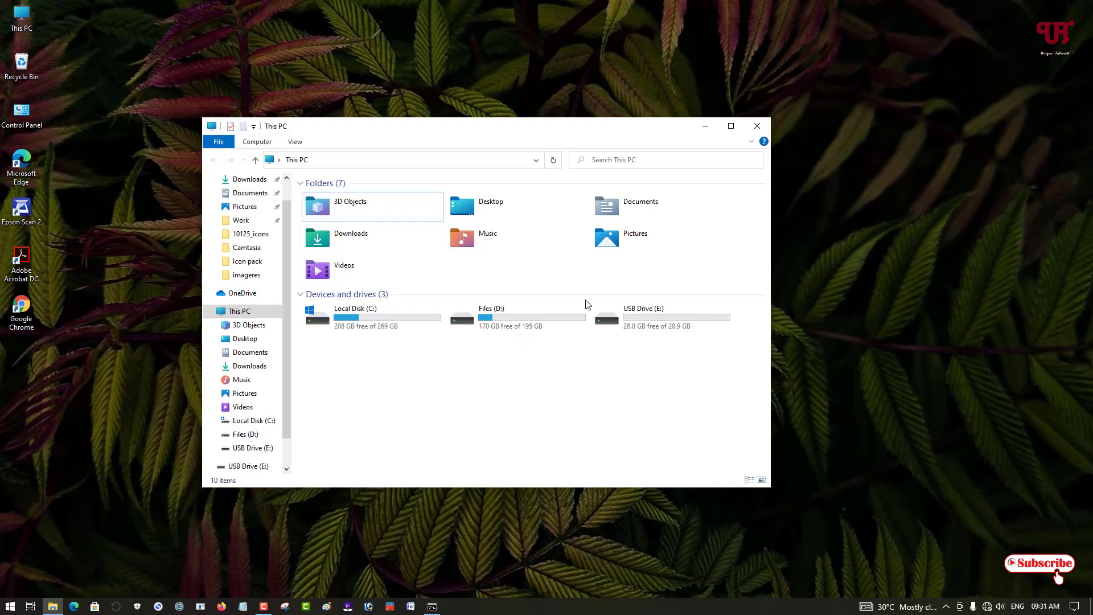
pyautogui.moveTo(641, 318)
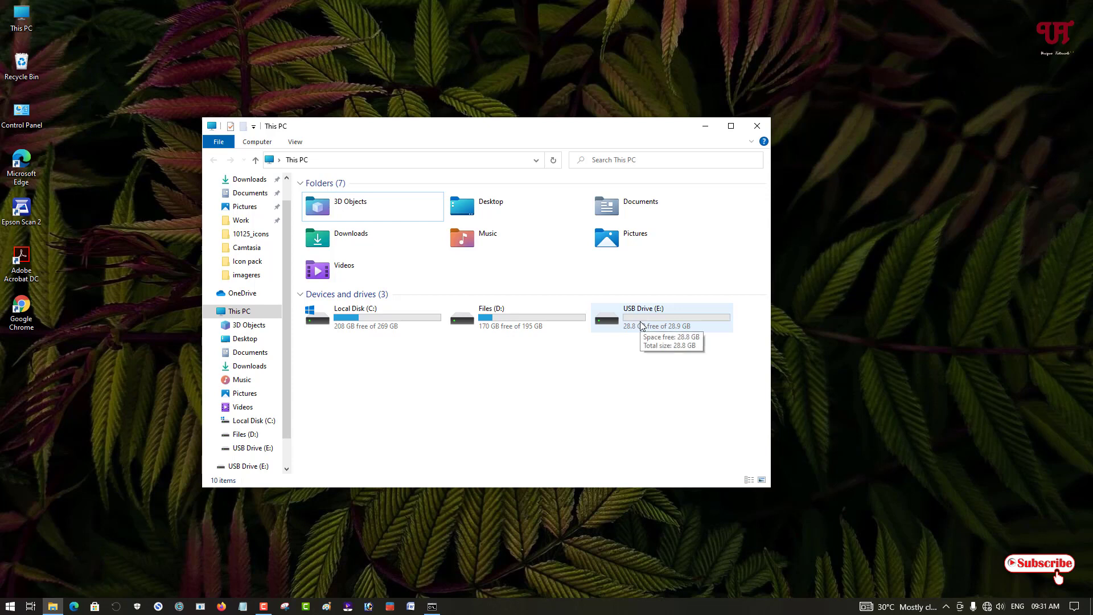
pyautogui.moveTo(641, 322)
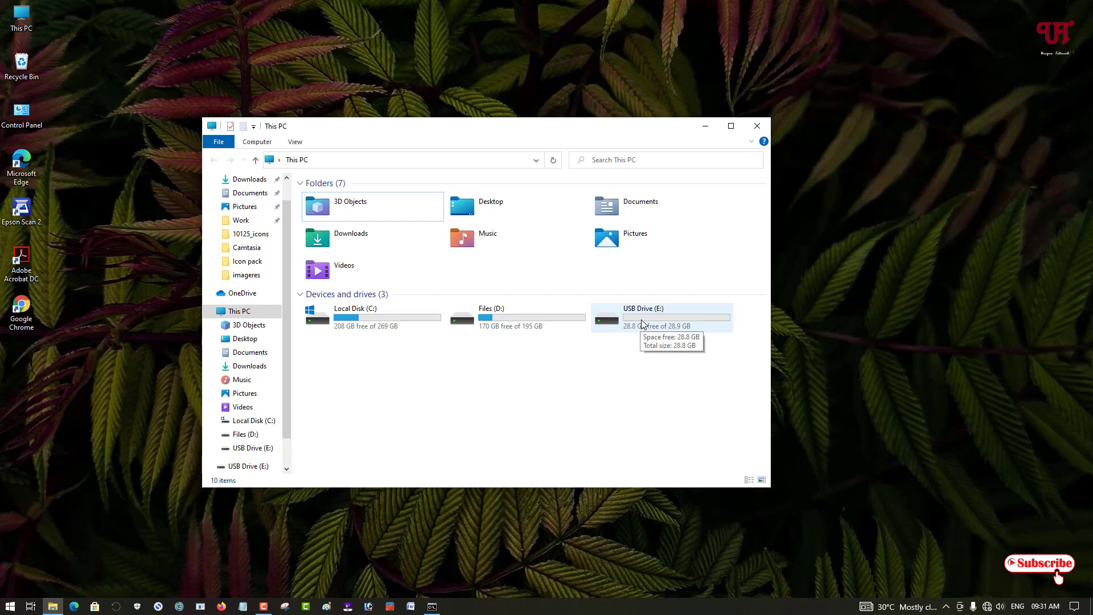
pyautogui.click(660, 317)
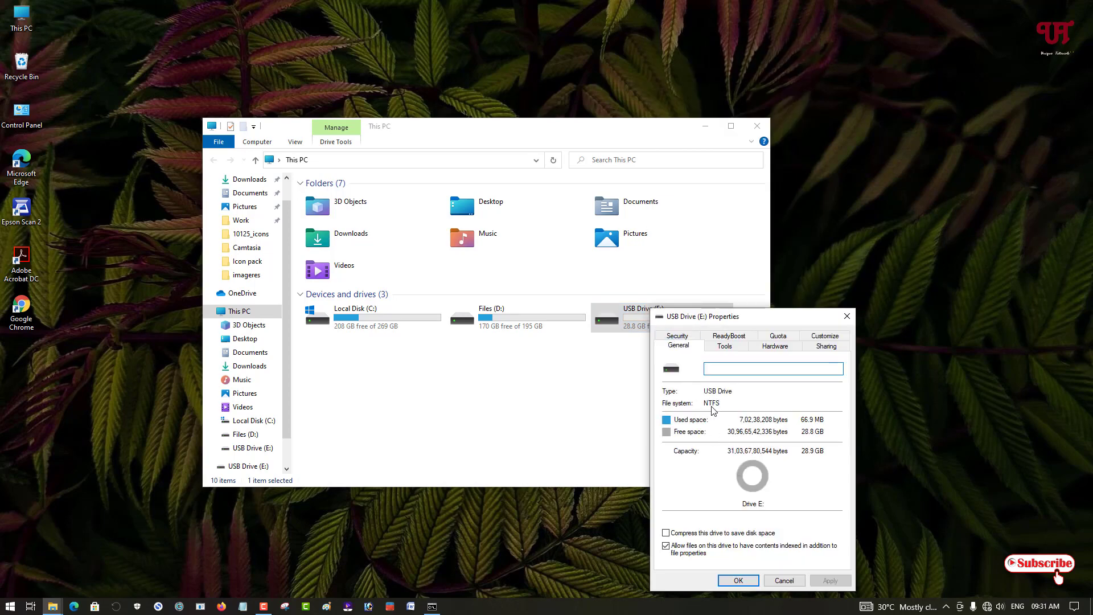
pyautogui.click(783, 580)
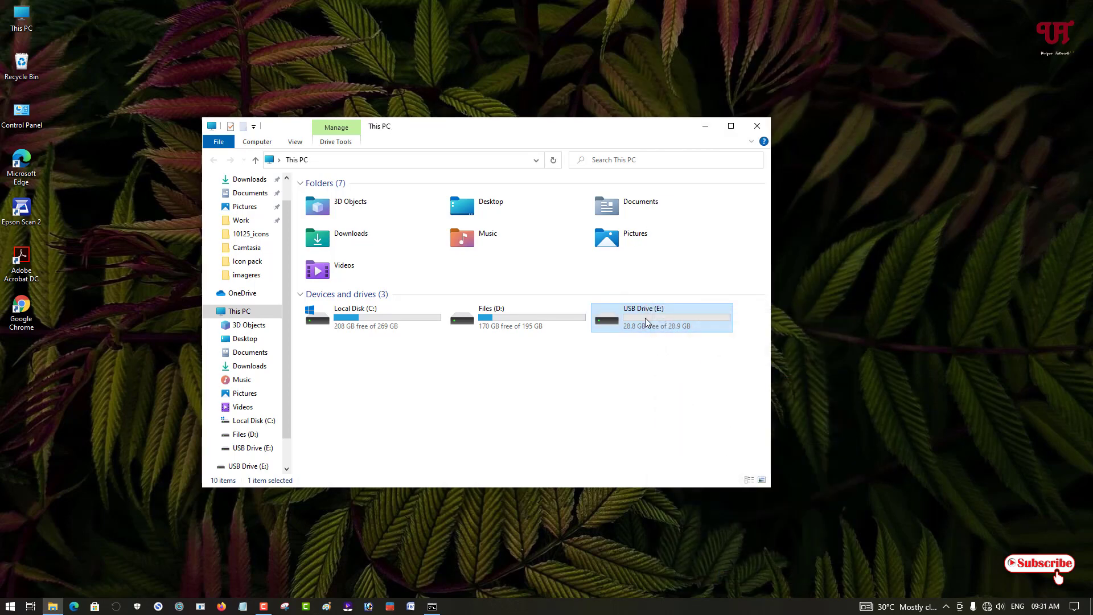
# Verify New folder and New Text Document remain on E:, then close File Explorer.
pyautogui.doubleClick(640, 317)
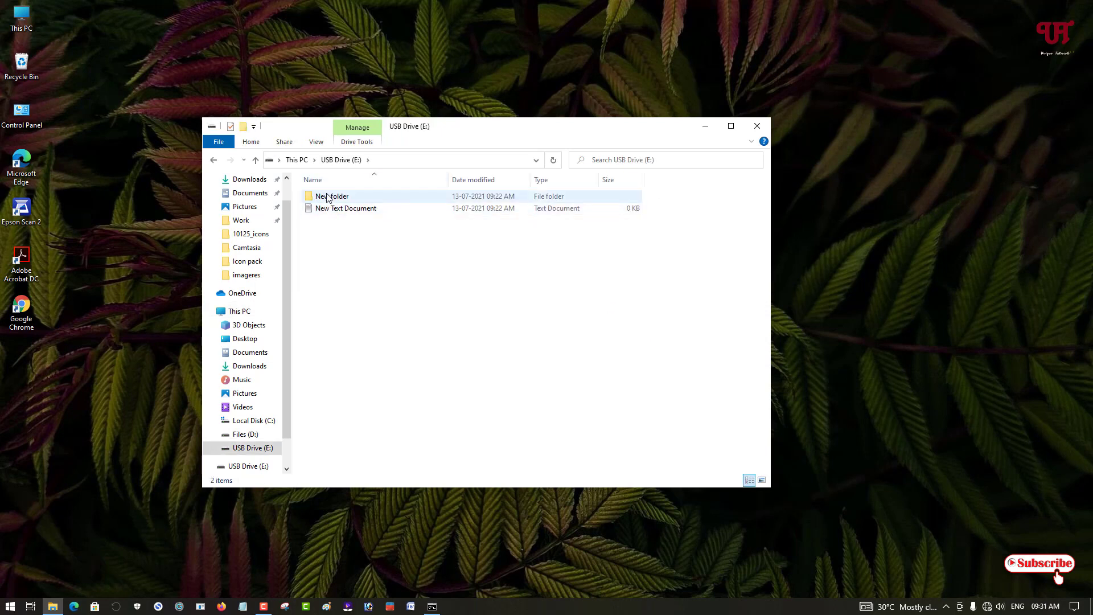
pyautogui.click(356, 240)
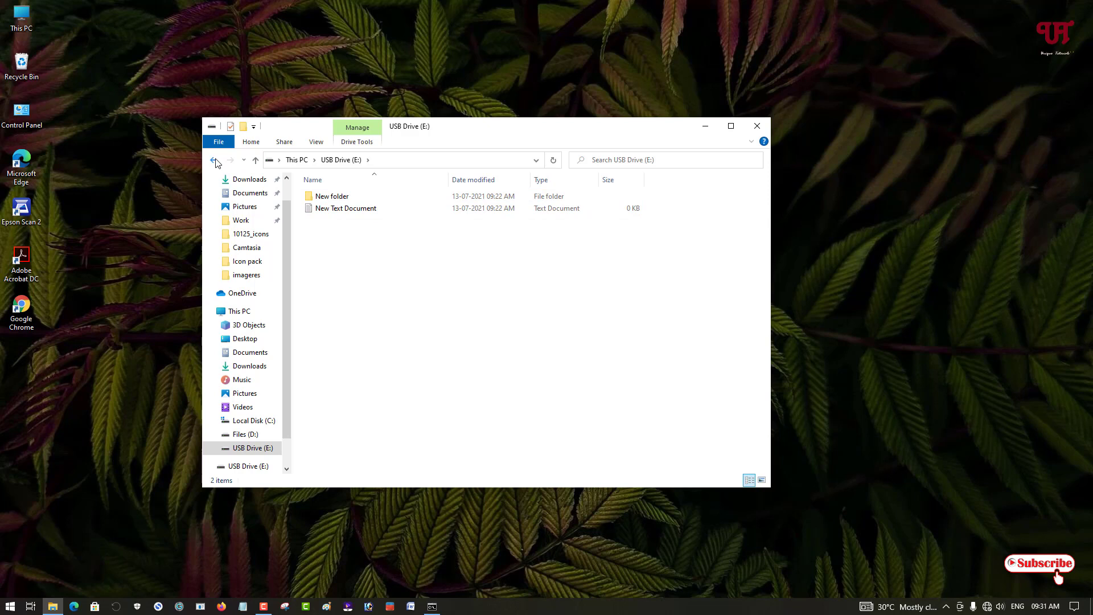
pyautogui.click(215, 159)
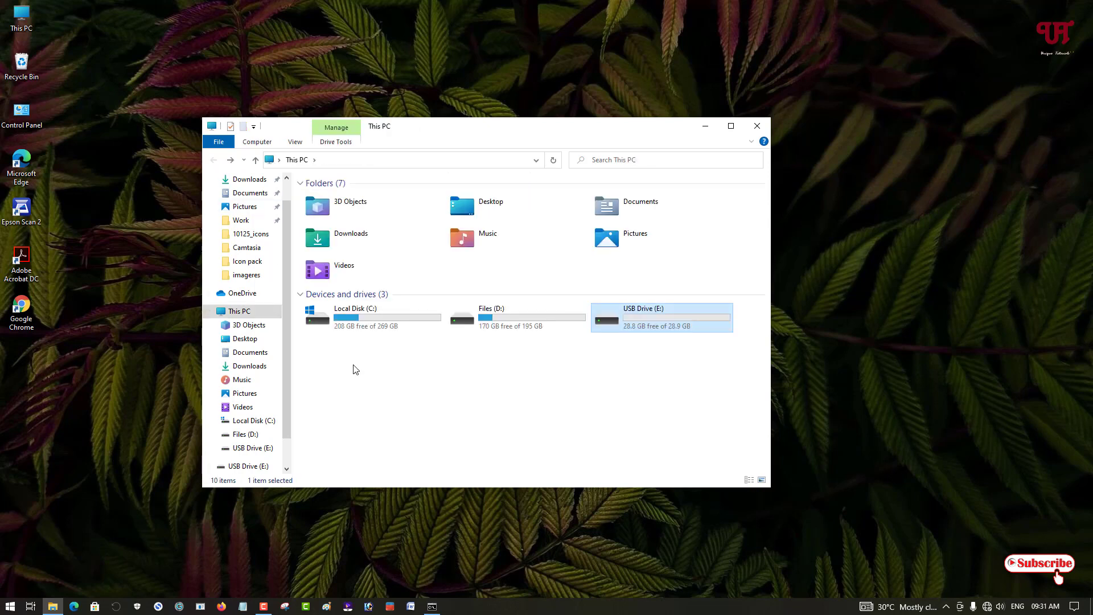
pyautogui.moveTo(512, 384)
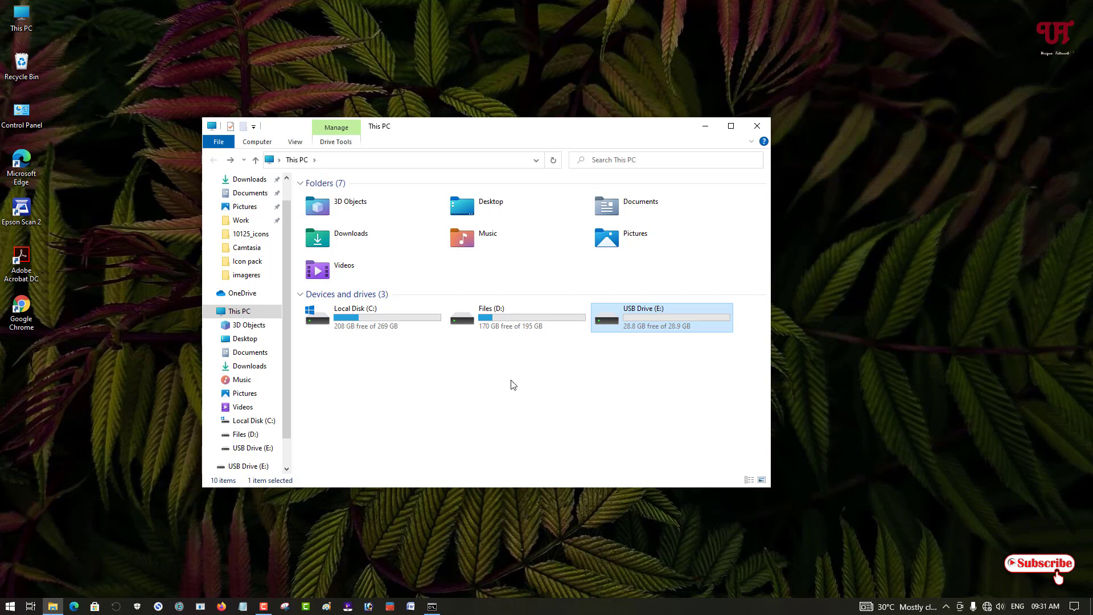
pyautogui.click(756, 127)
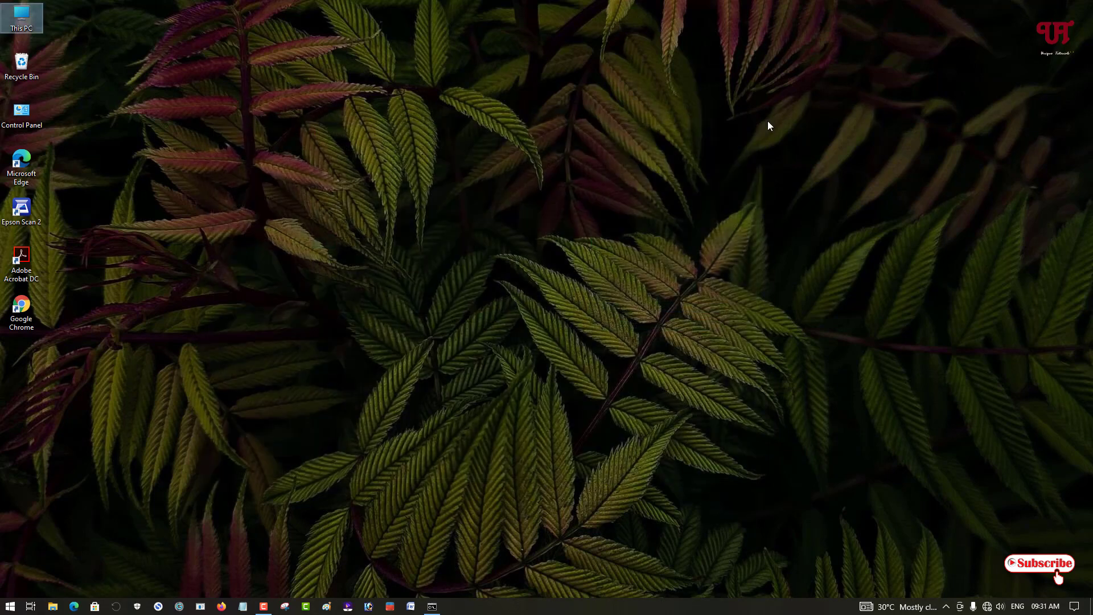
pyautogui.moveTo(725, 207)
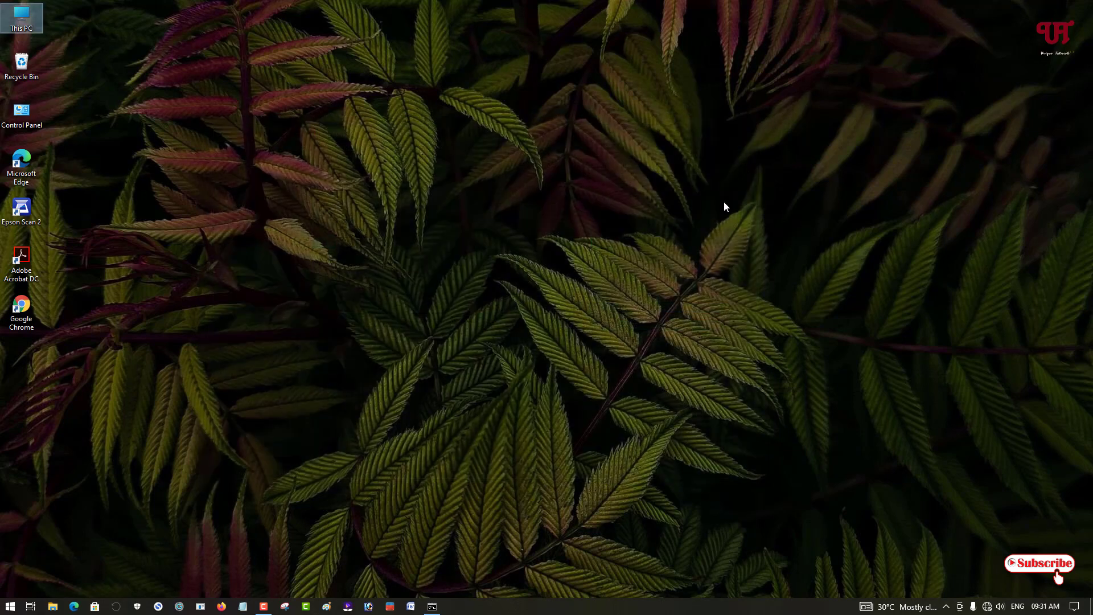